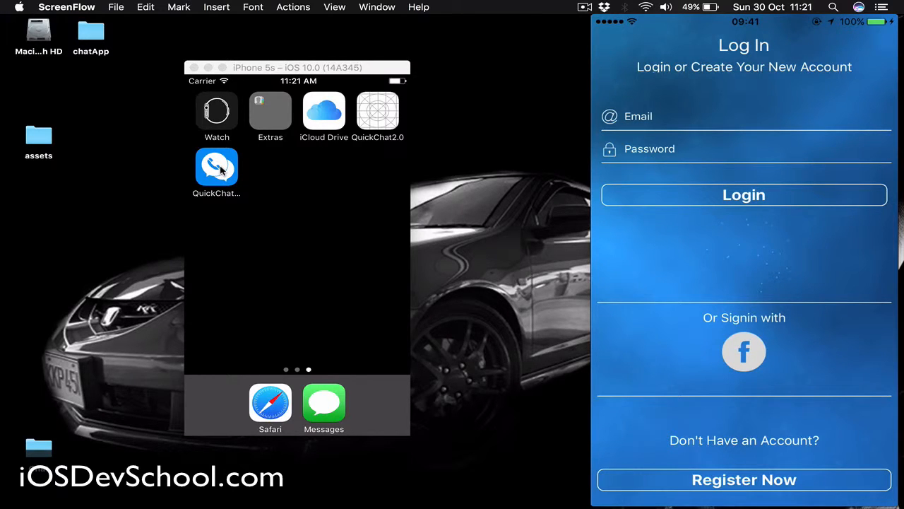
Step: Launch QuickChat to Recent chats and begin Facebook sign-in on the phone
click(216, 167)
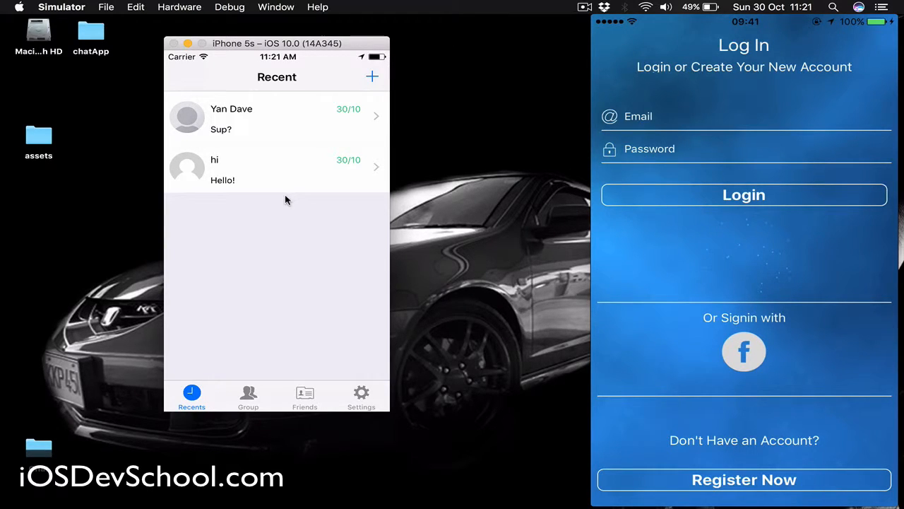
click(744, 352)
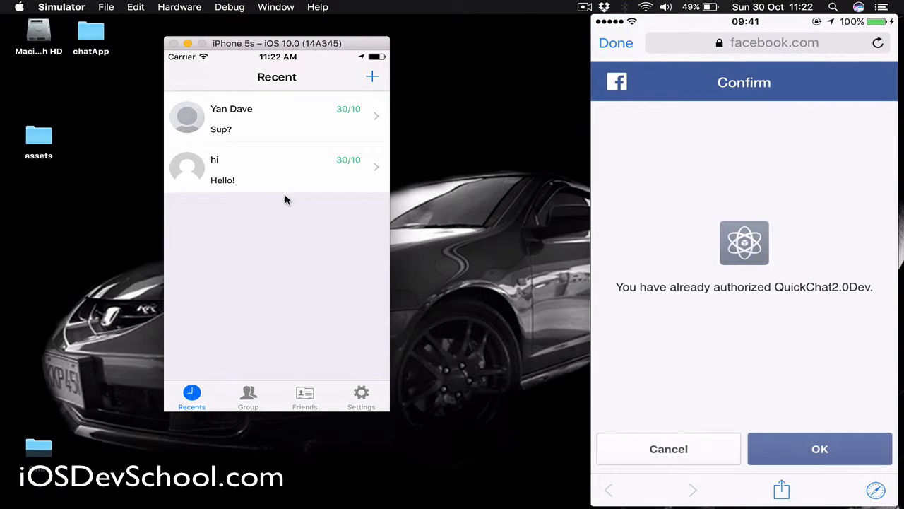
Step: Confirm the Facebook authorization and show the phone's Group list
click(819, 449)
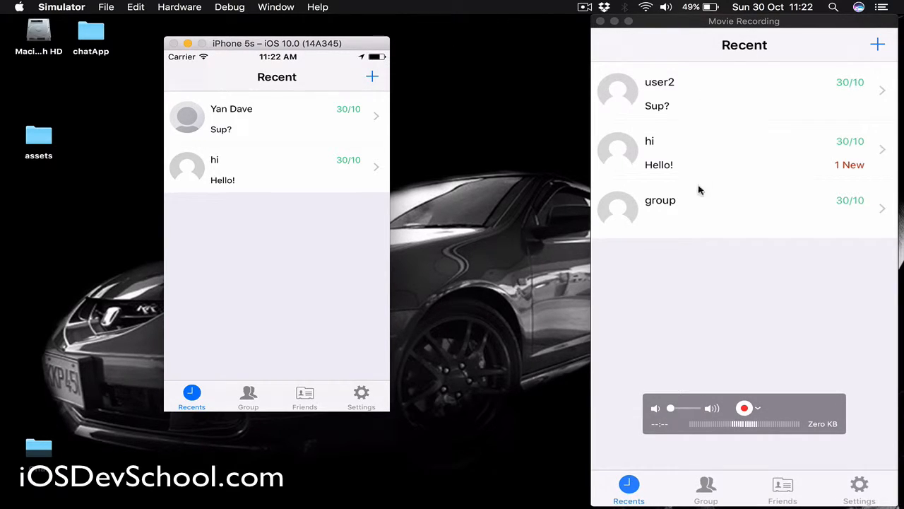
mouse_move(696, 203)
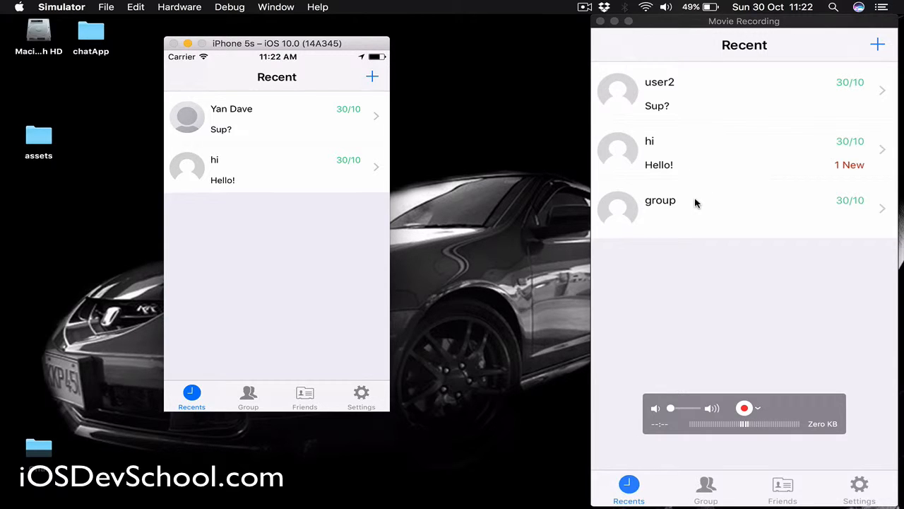
mouse_move(752, 104)
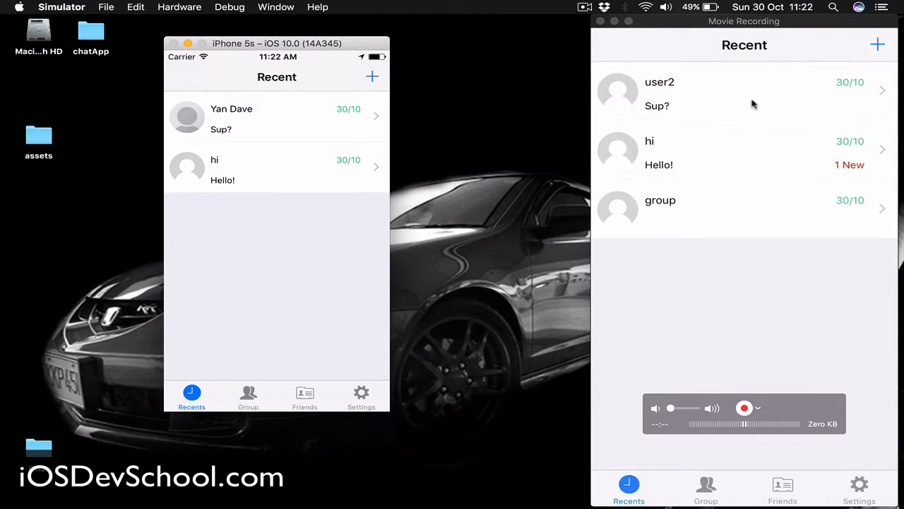
mouse_move(682, 91)
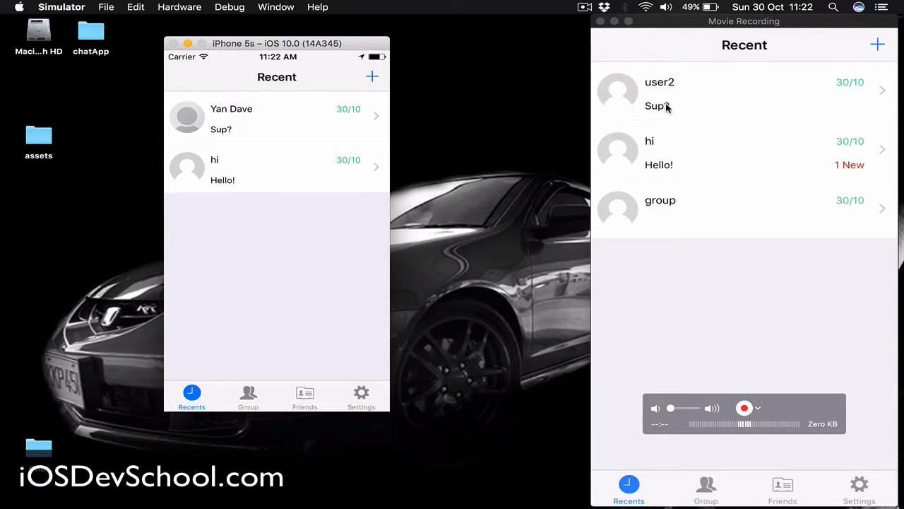
mouse_move(673, 116)
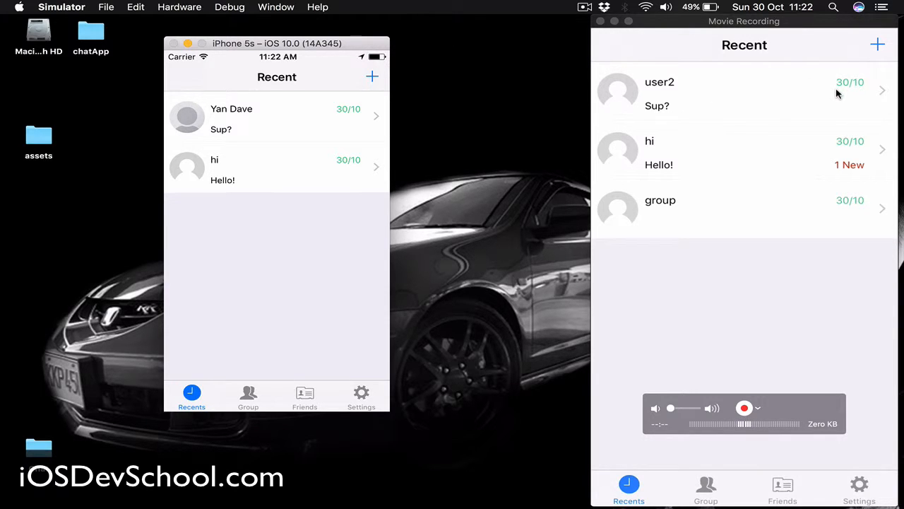
mouse_move(850, 179)
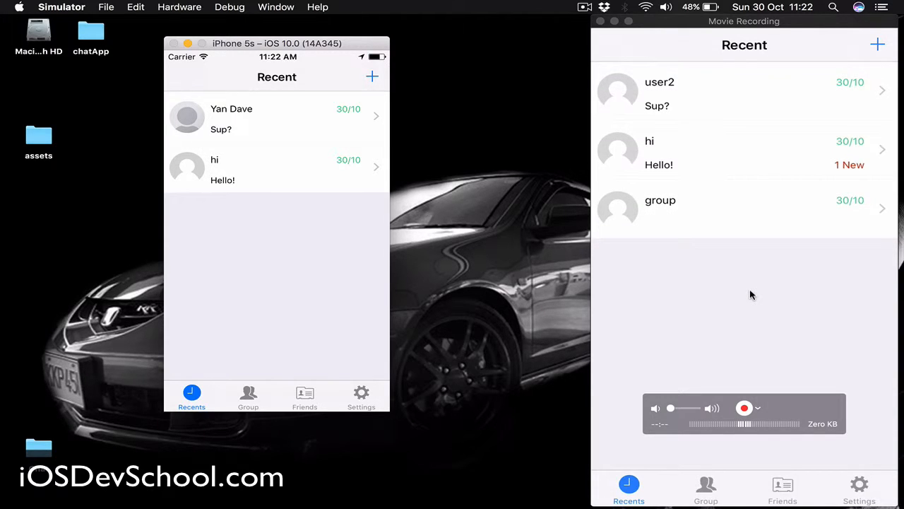
click(705, 488)
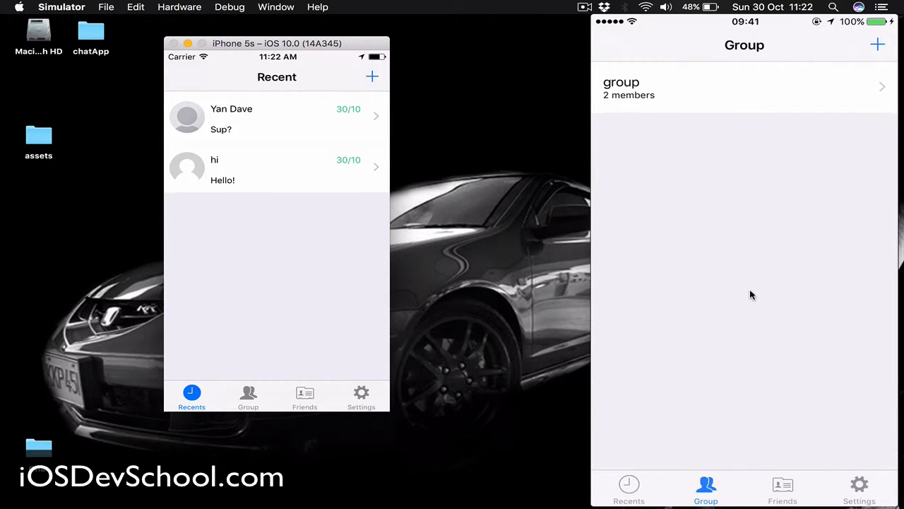
click(877, 45)
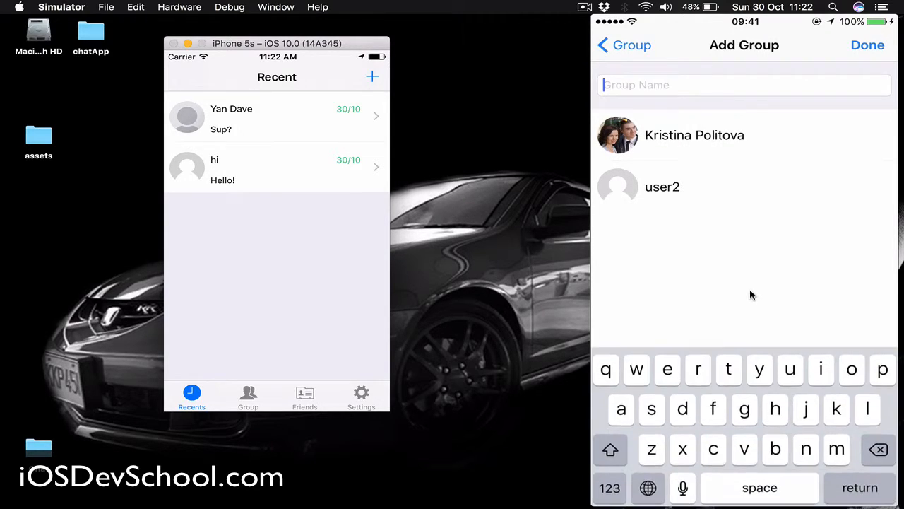
click(662, 187)
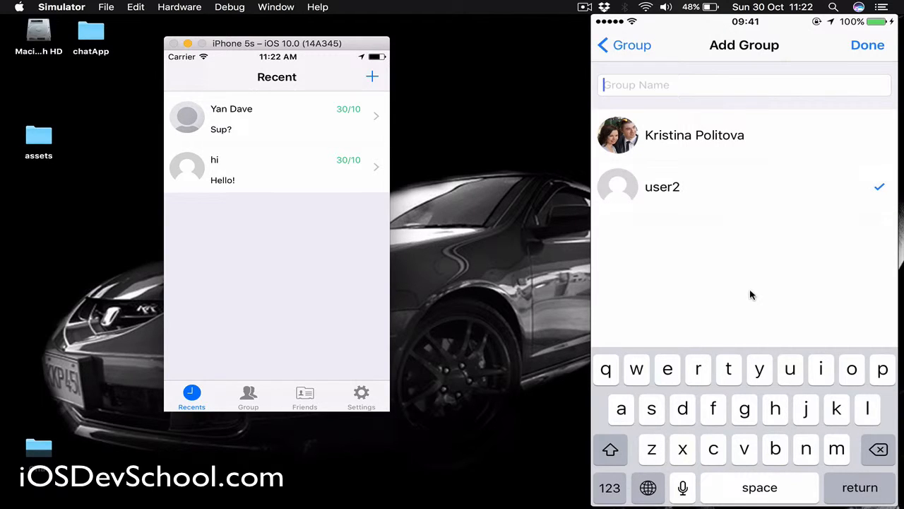
click(694, 135)
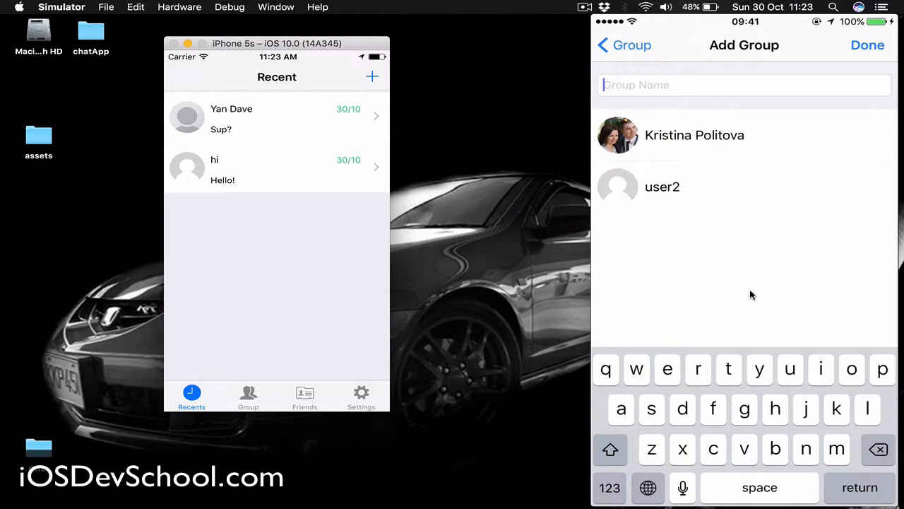
click(867, 45)
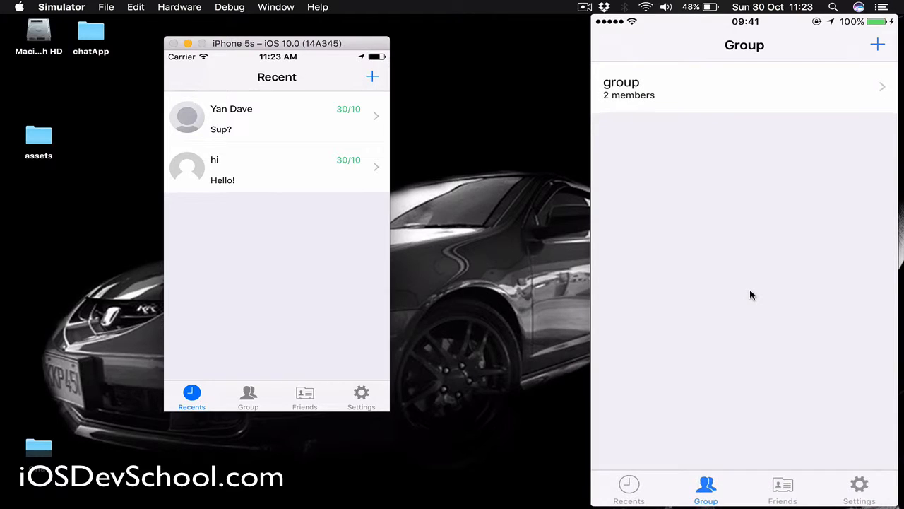
Step: View the group's settings and options, dismiss them, and return to Recent chats
click(742, 89)
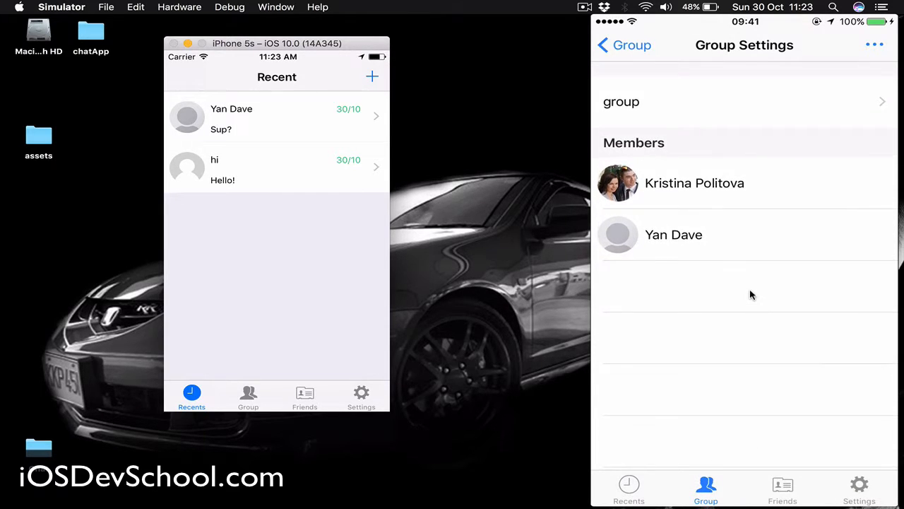
click(874, 45)
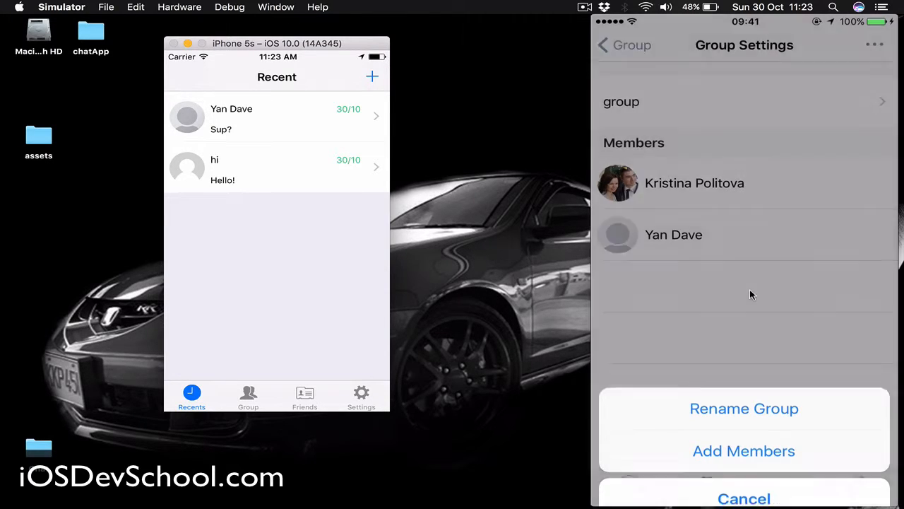
click(743, 498)
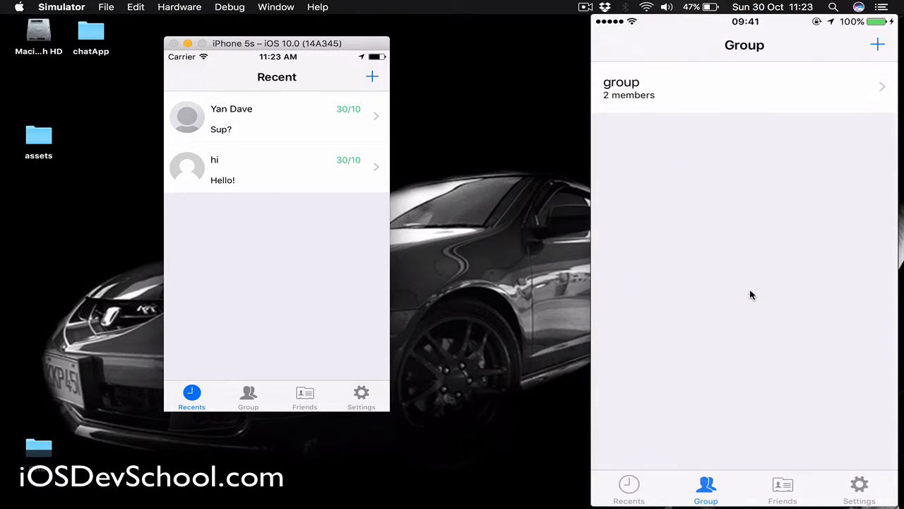
click(629, 488)
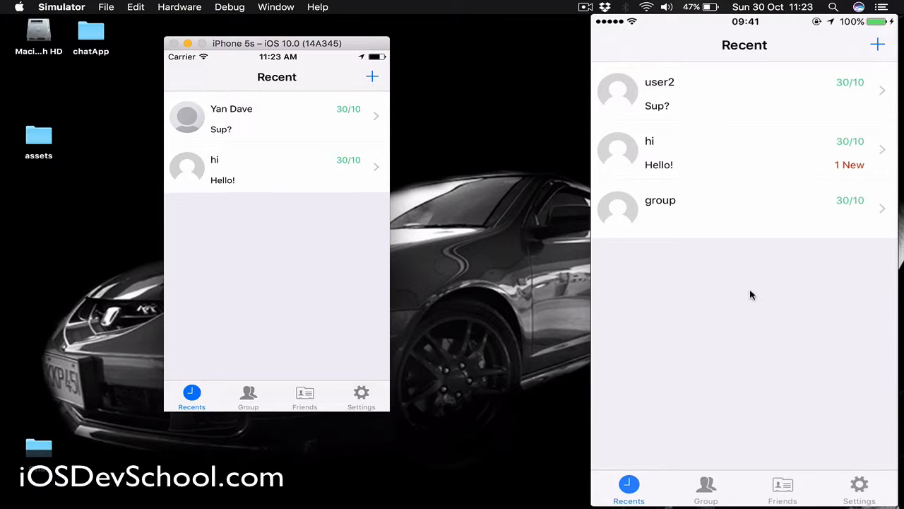
Step: Search the Friends list for 'Use', then clear the search to show all friends
click(782, 487)
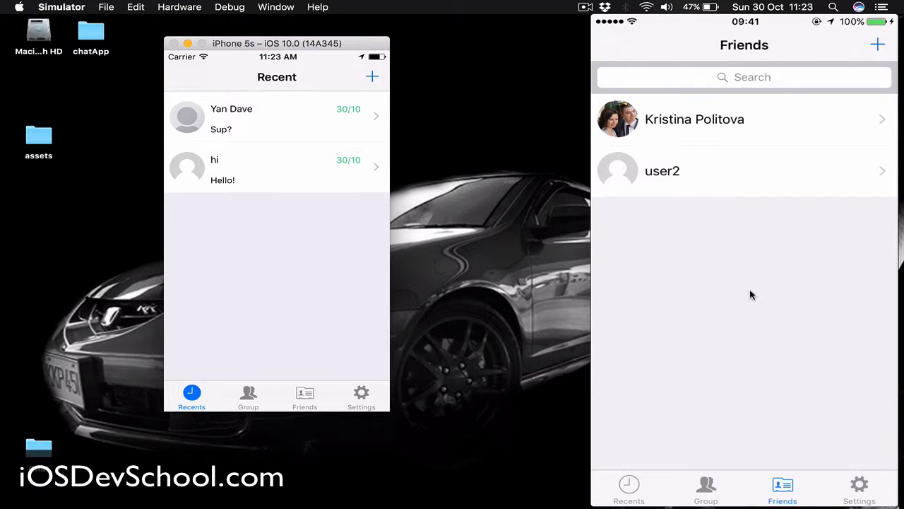
click(744, 77)
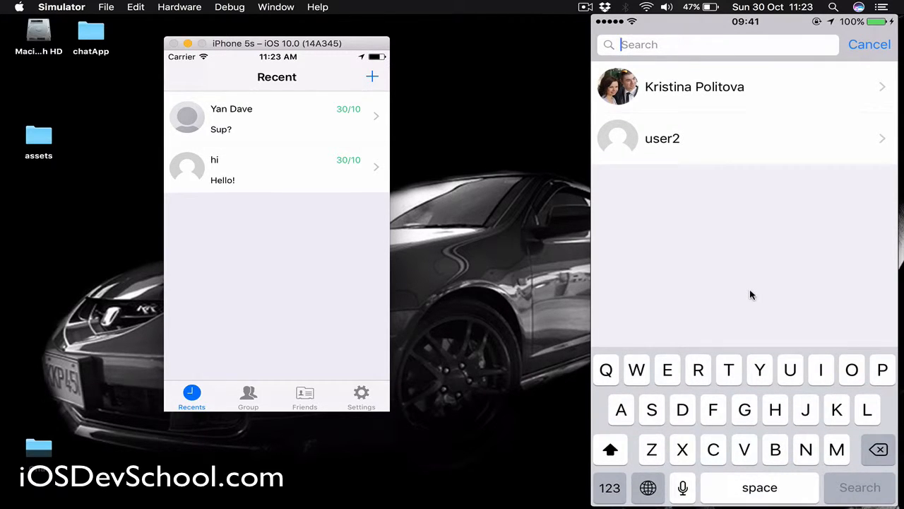
text(Use)
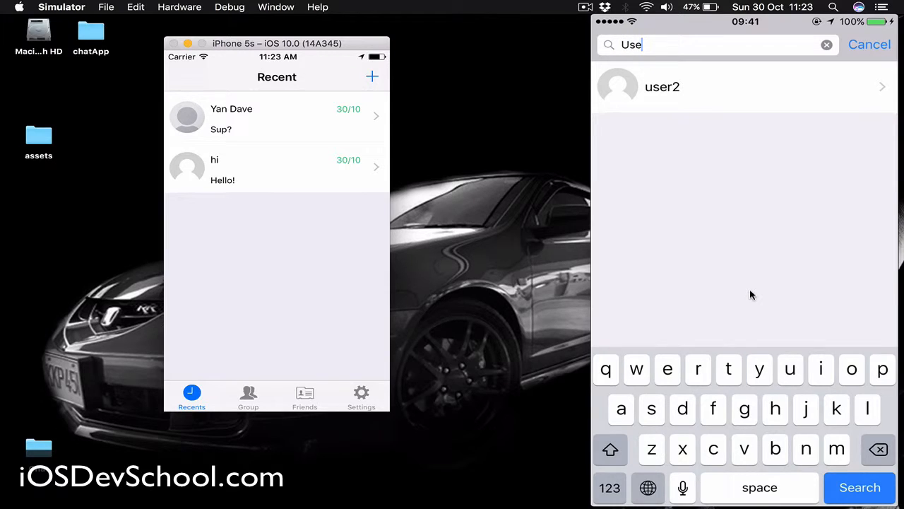
click(826, 45)
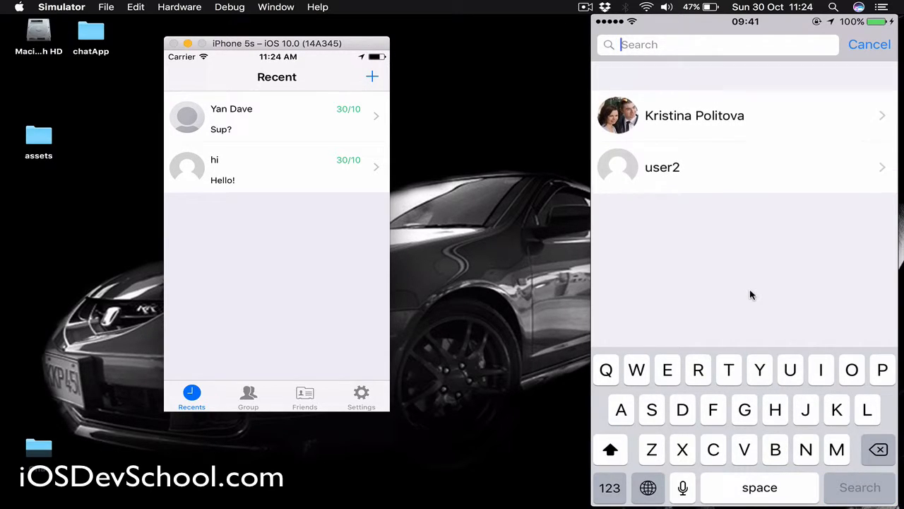
click(868, 45)
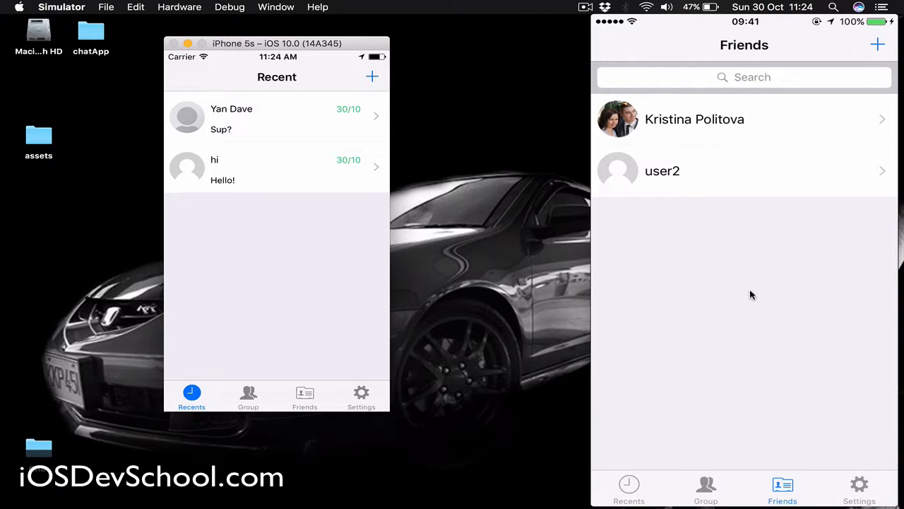
Step: Add user3 as a friend, then go to the Settings page
click(877, 45)
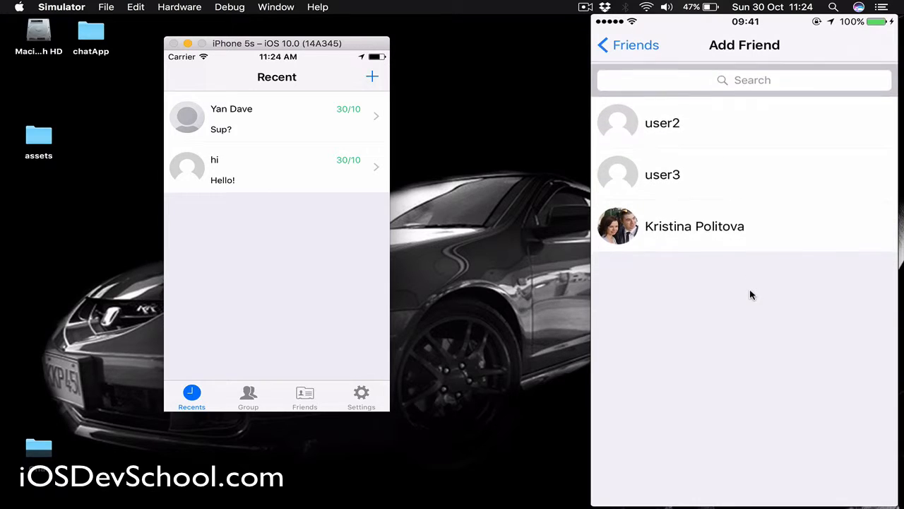
click(626, 44)
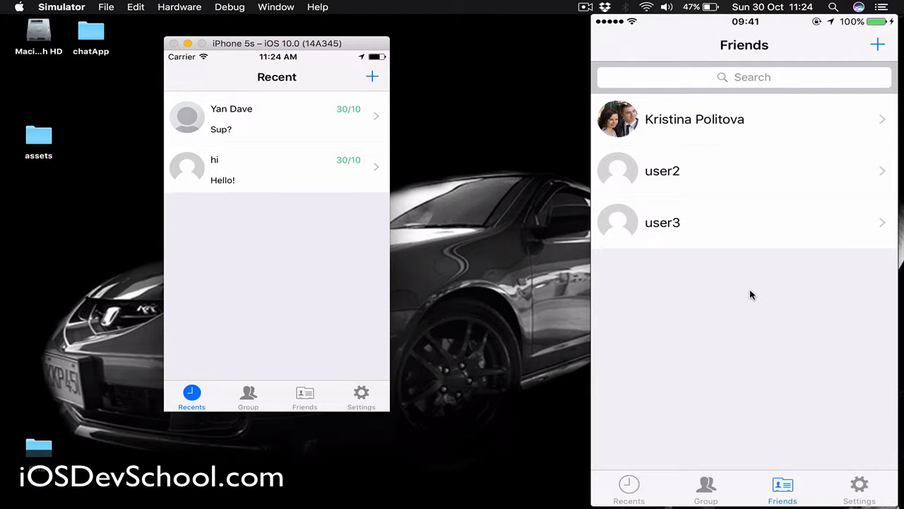
click(859, 487)
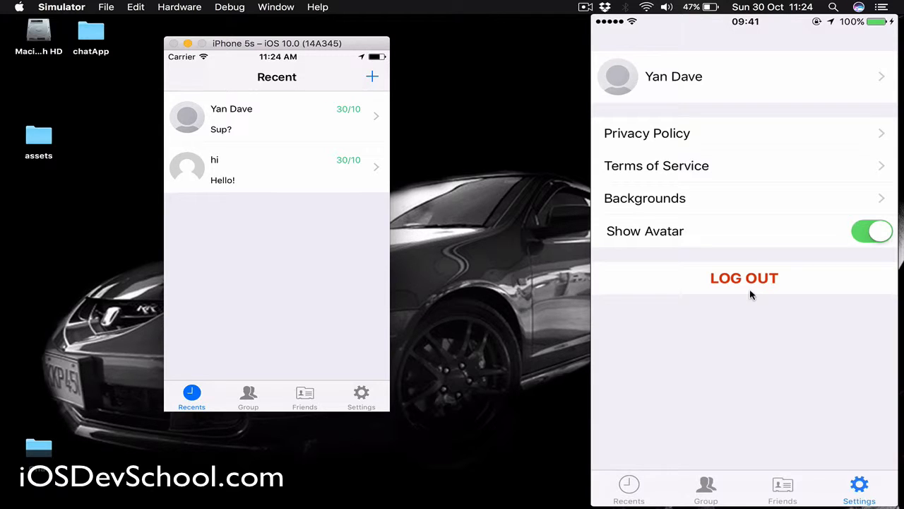
Step: Show the Change Background Color screen from the Backgrounds row
click(744, 77)
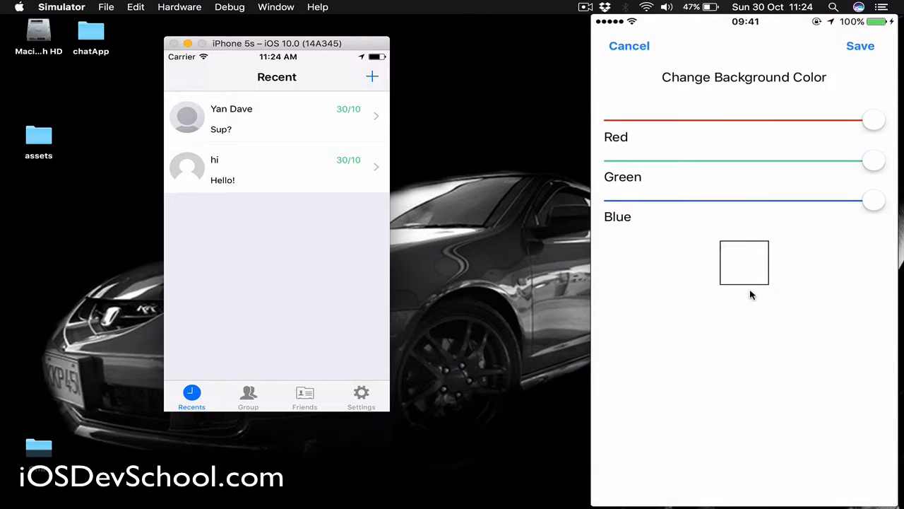
Step: Adjust the red, green and blue sliders to a light cyan and save it as the chat background
drag(873, 120, 783, 120)
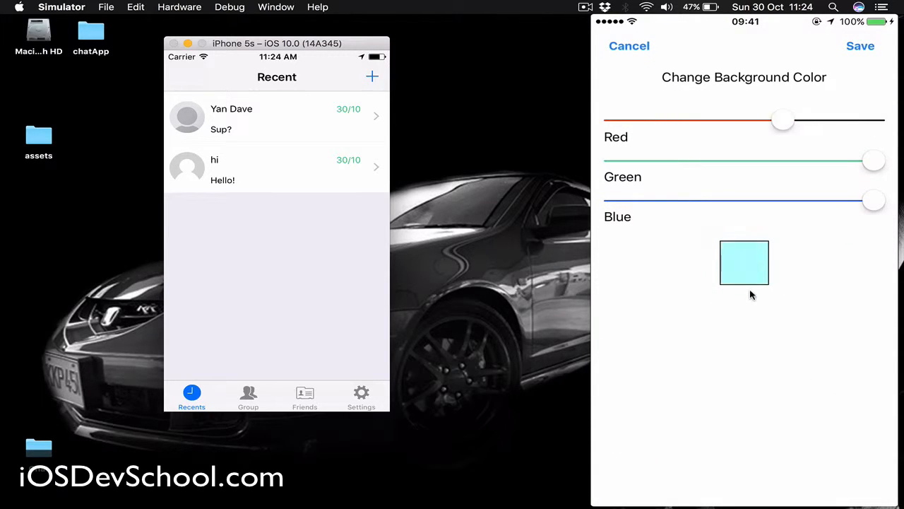
drag(782, 120, 873, 119)
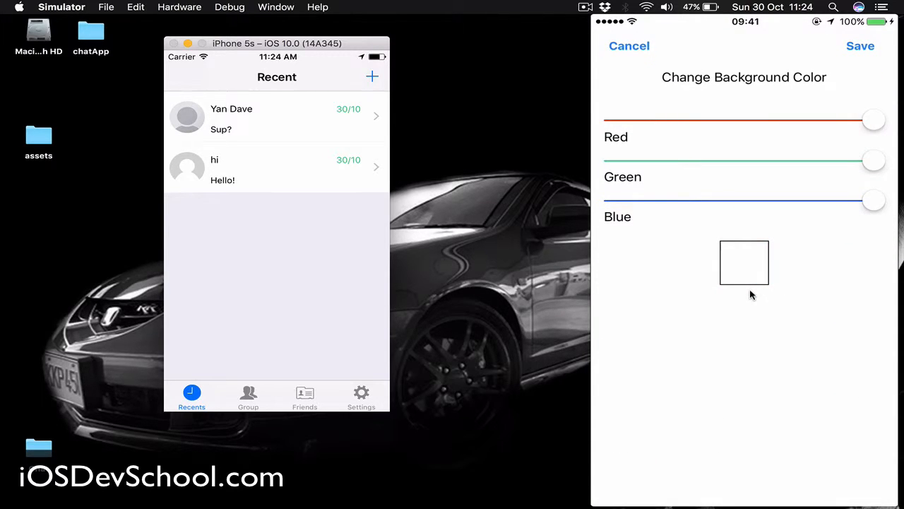
drag(874, 120, 860, 120)
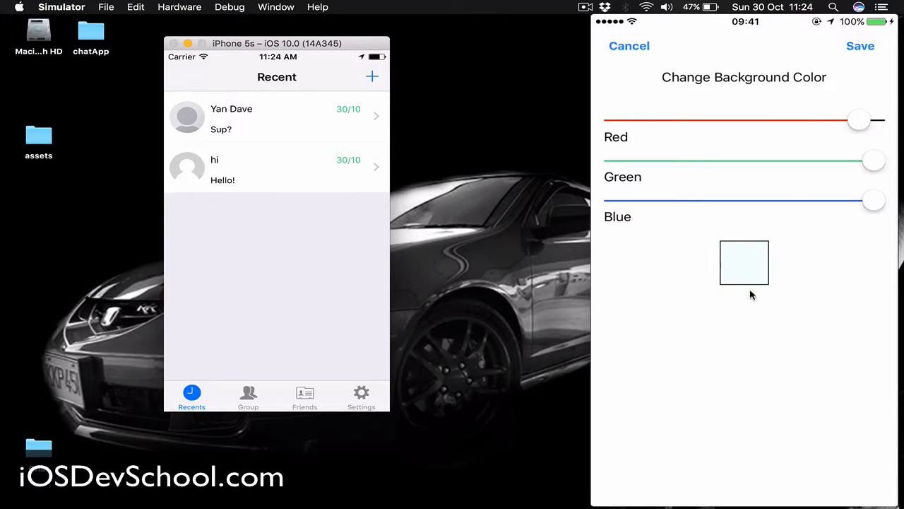
drag(859, 120, 756, 120)
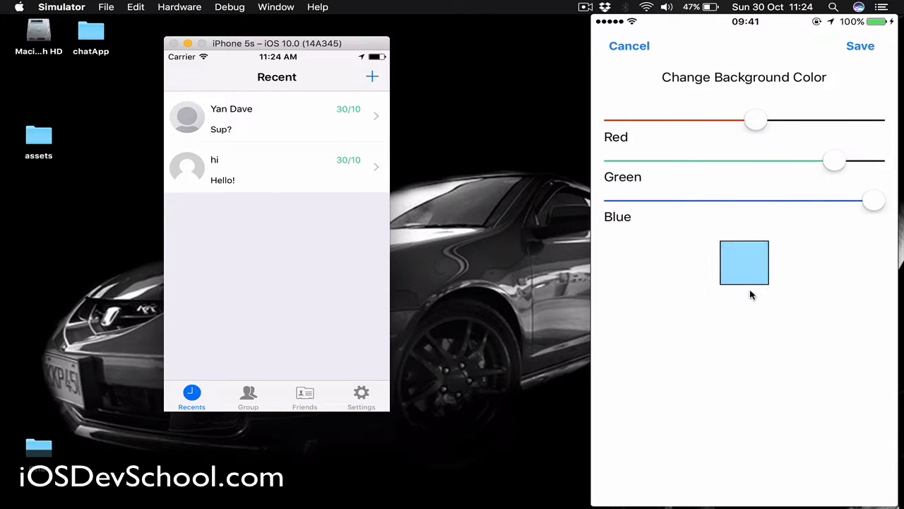
drag(834, 161, 756, 160)
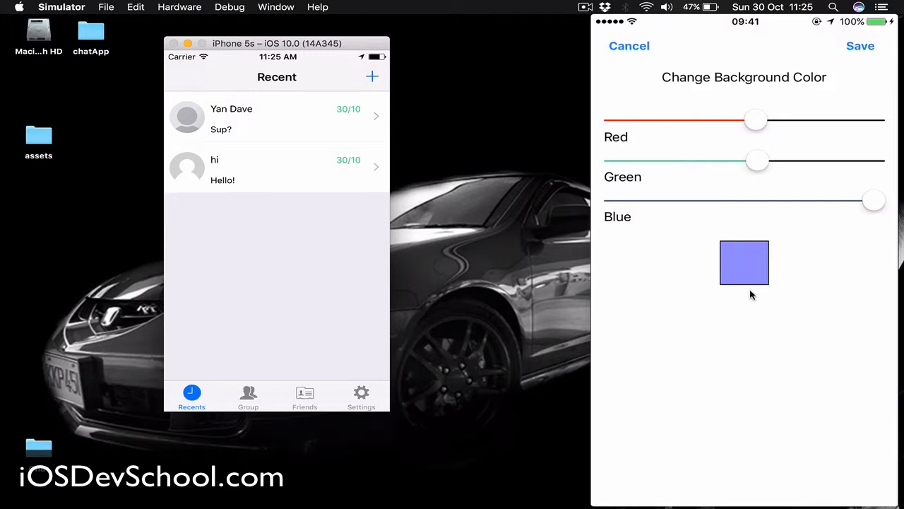
drag(874, 200, 737, 200)
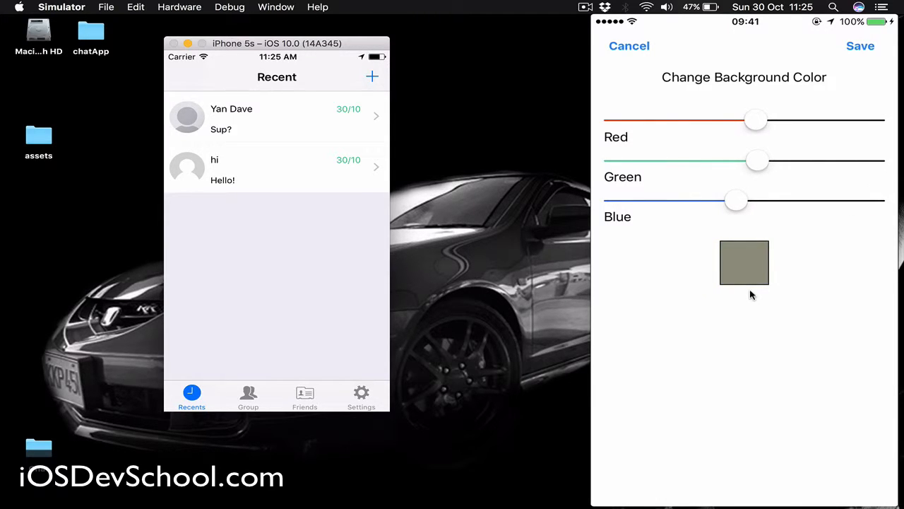
mouse_move(490, 282)
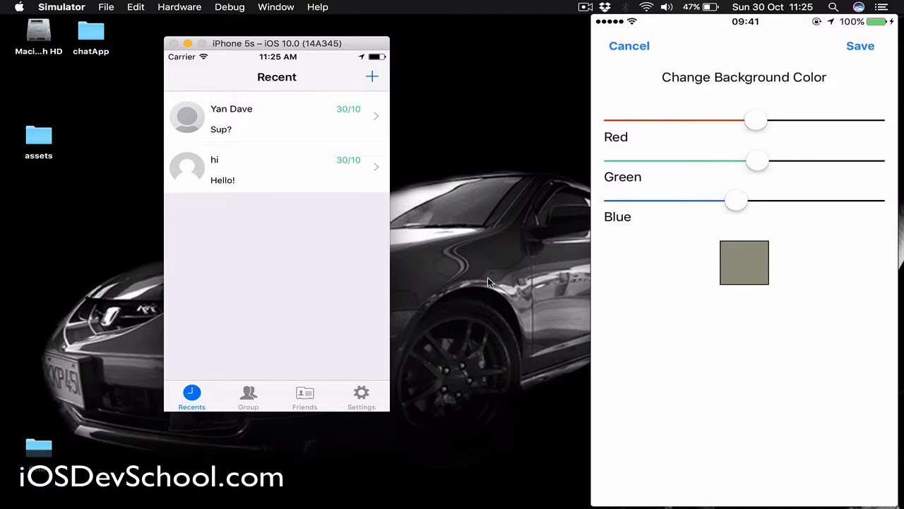
drag(735, 201, 874, 201)
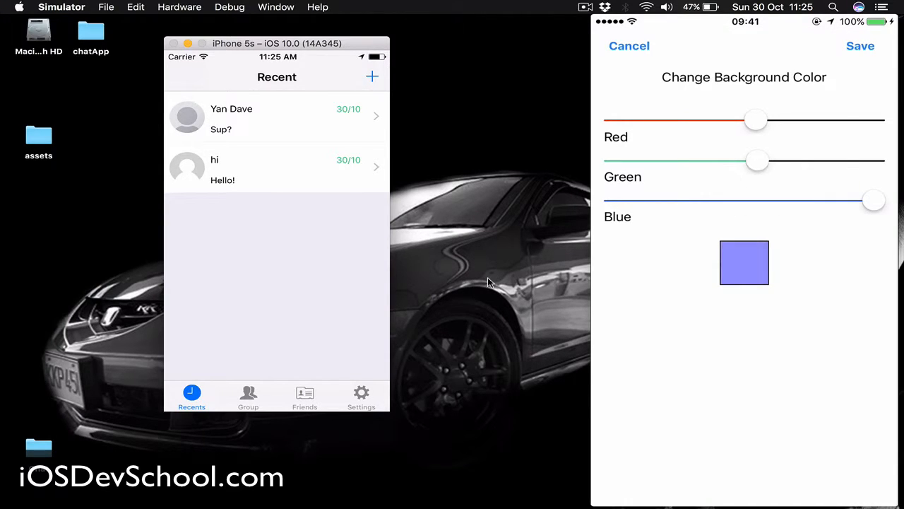
drag(757, 159, 874, 160)
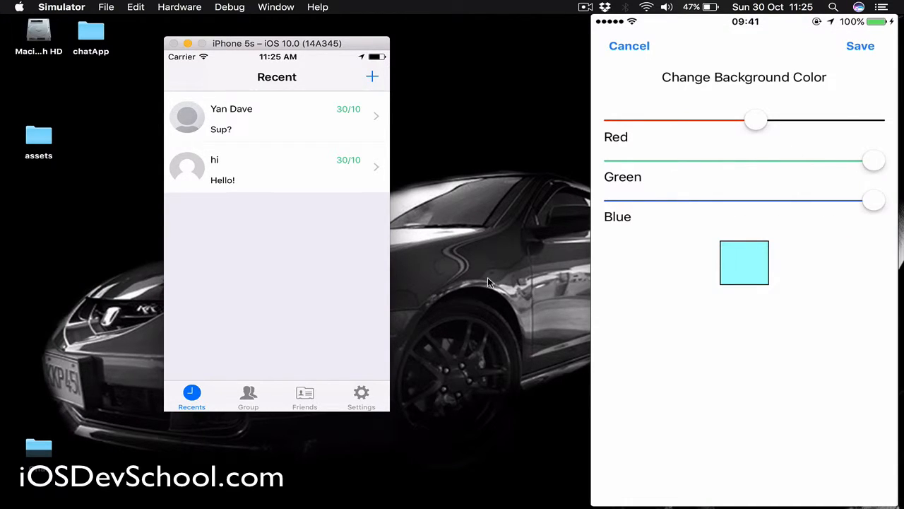
click(628, 46)
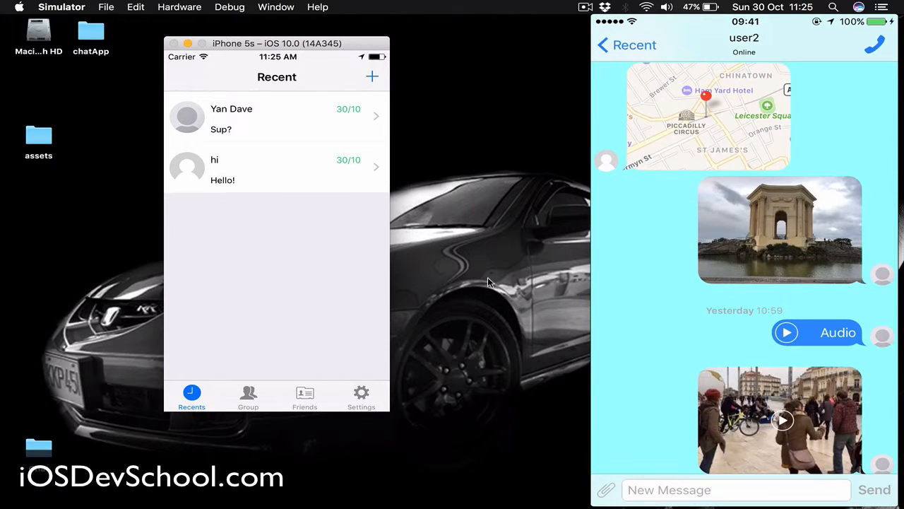
Step: Reset the chat background to plain white from Settings > Backgrounds
scroll(down, 3)
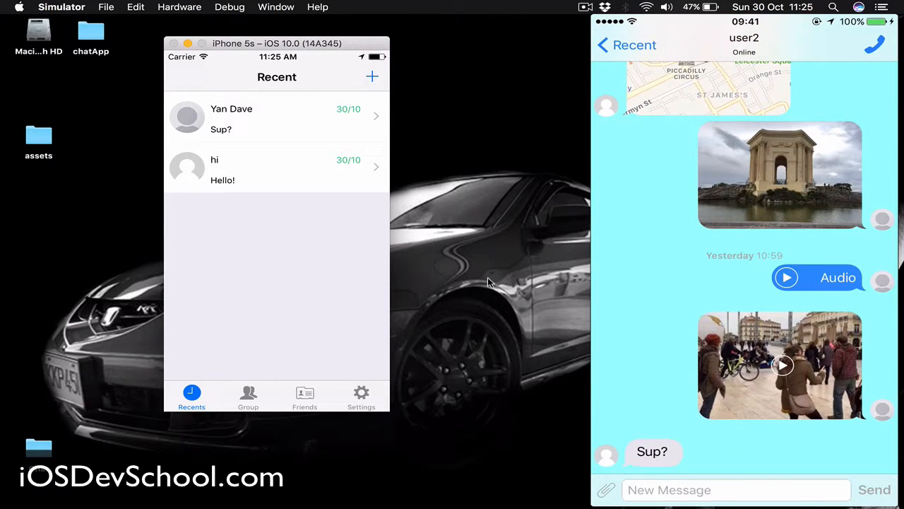
click(859, 487)
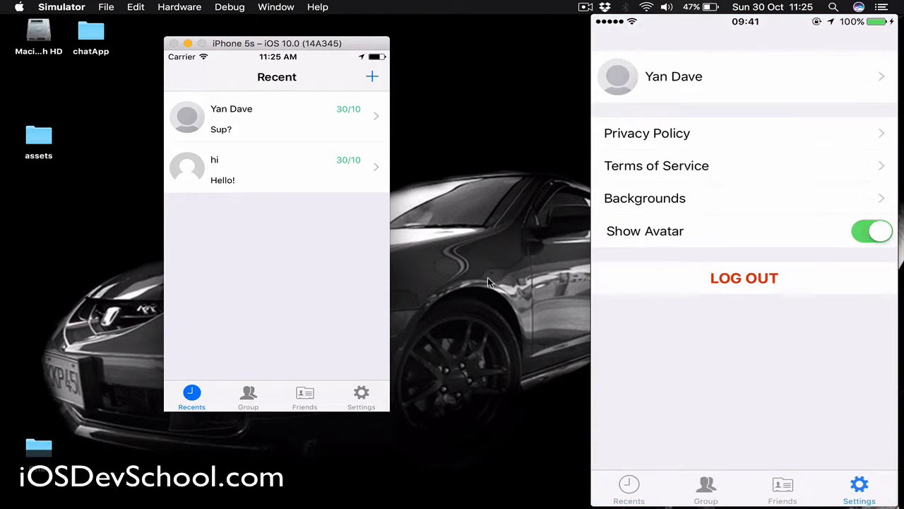
click(644, 198)
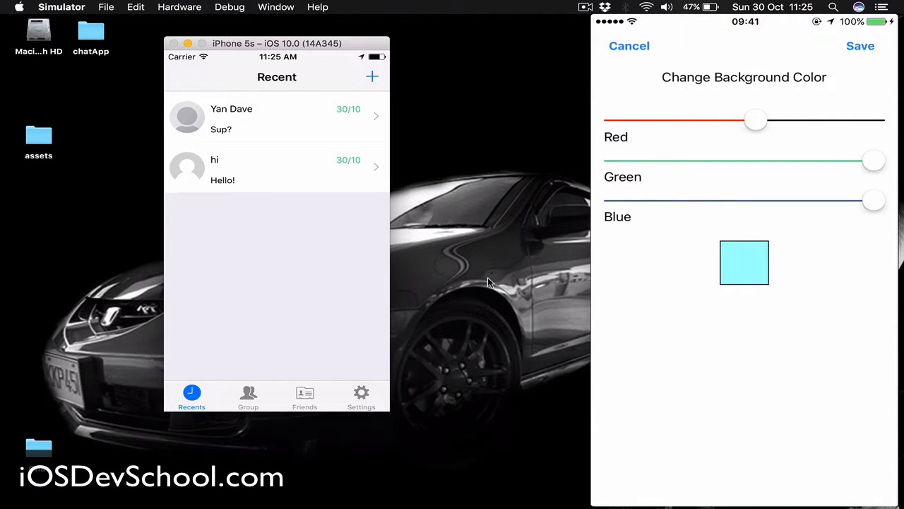
click(629, 46)
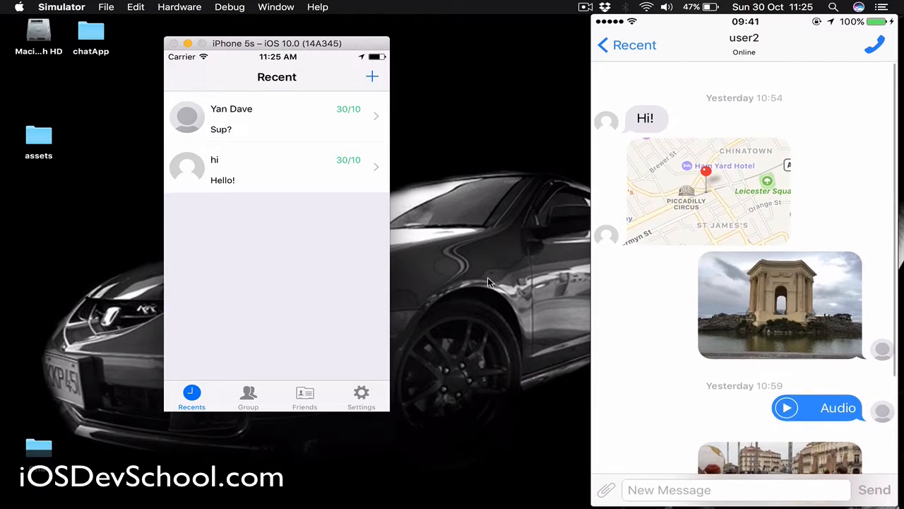
scroll(down, 3)
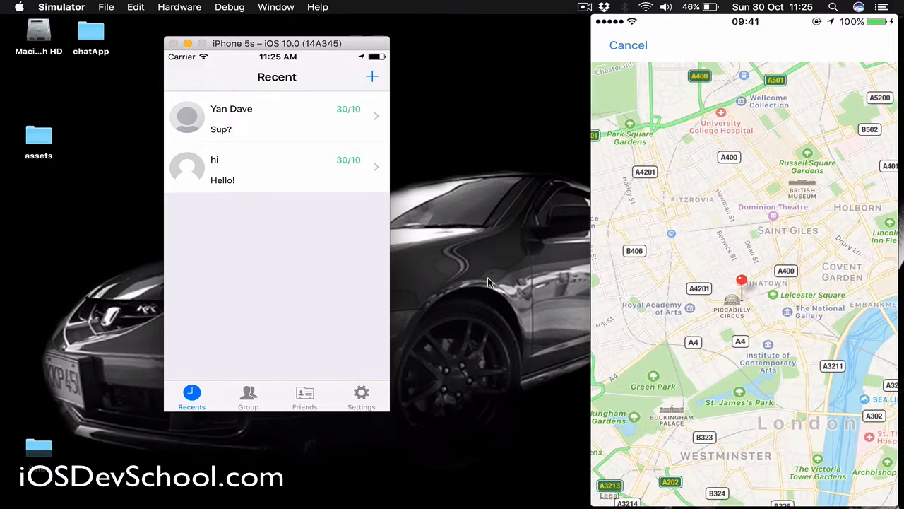
click(627, 45)
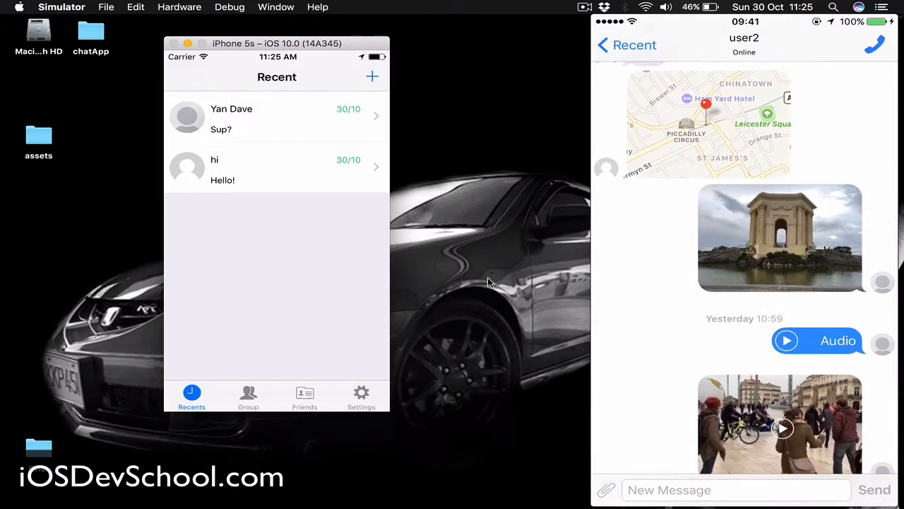
click(780, 238)
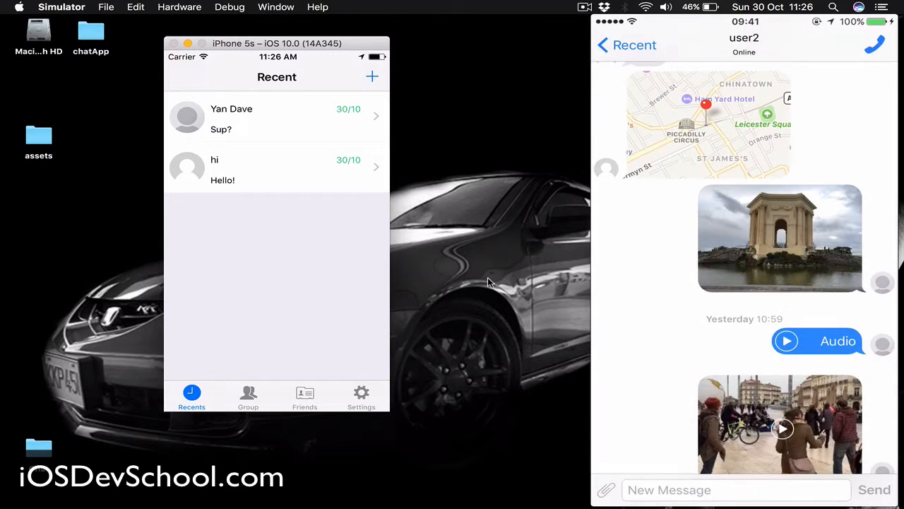
scroll(down, 3)
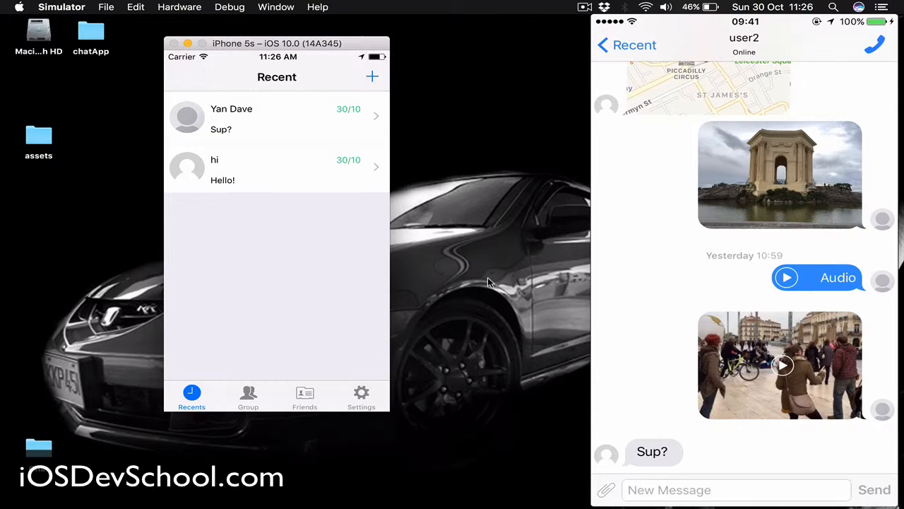
Step: Play user2's audio message, close the player, and reach the attachment choices
click(786, 277)
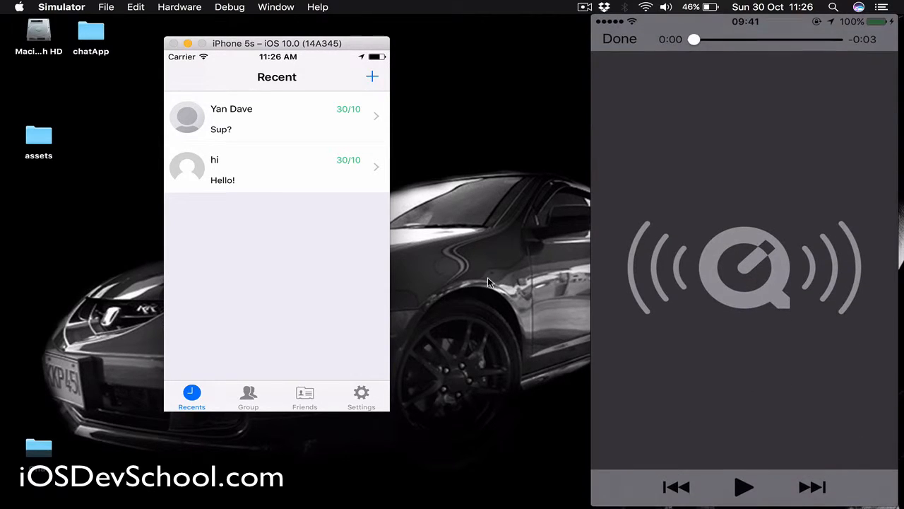
click(743, 486)
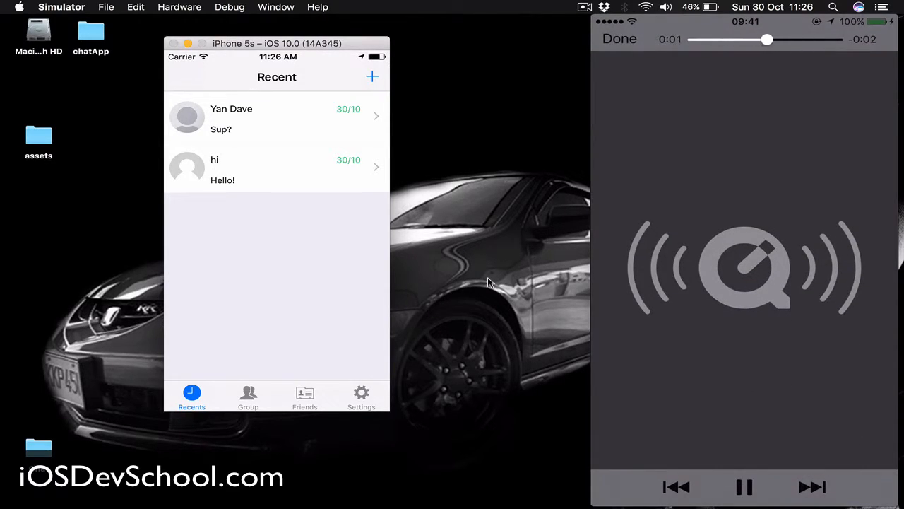
click(744, 487)
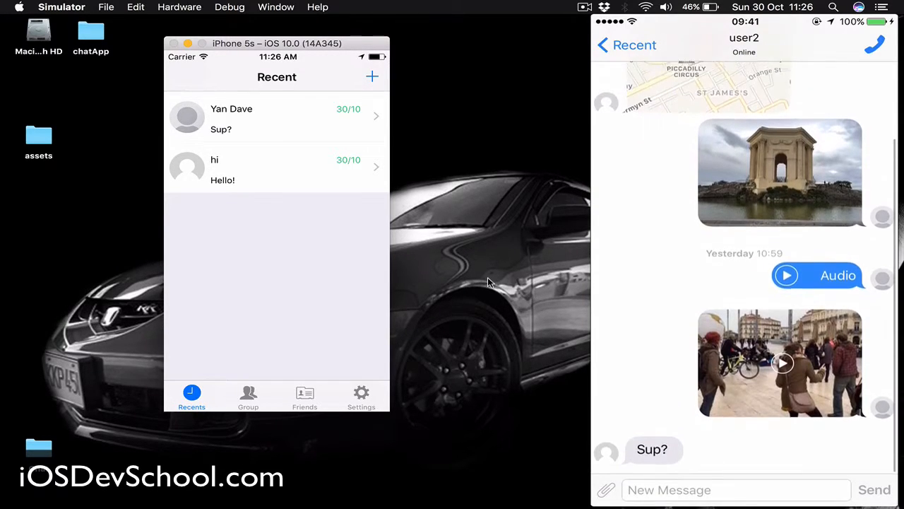
scroll(down, 3)
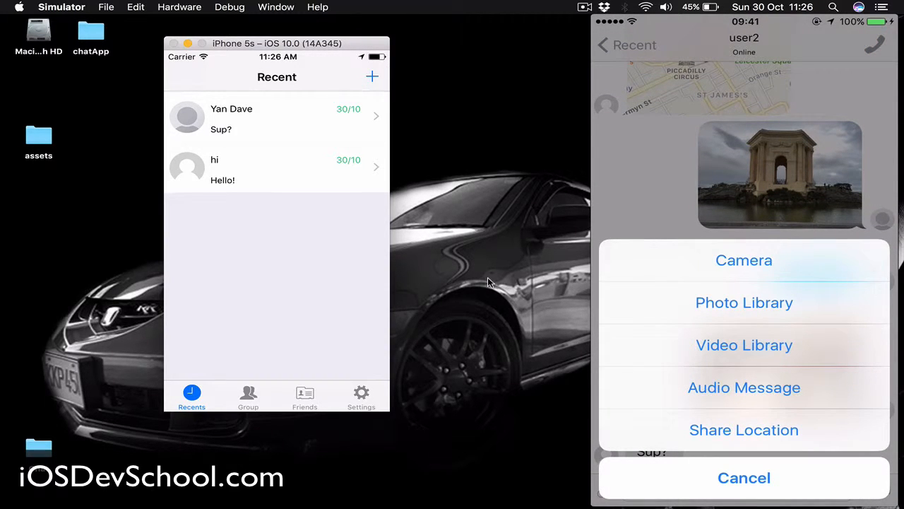
Step: Grant camera access, take a selfie and send it to user2
click(744, 260)
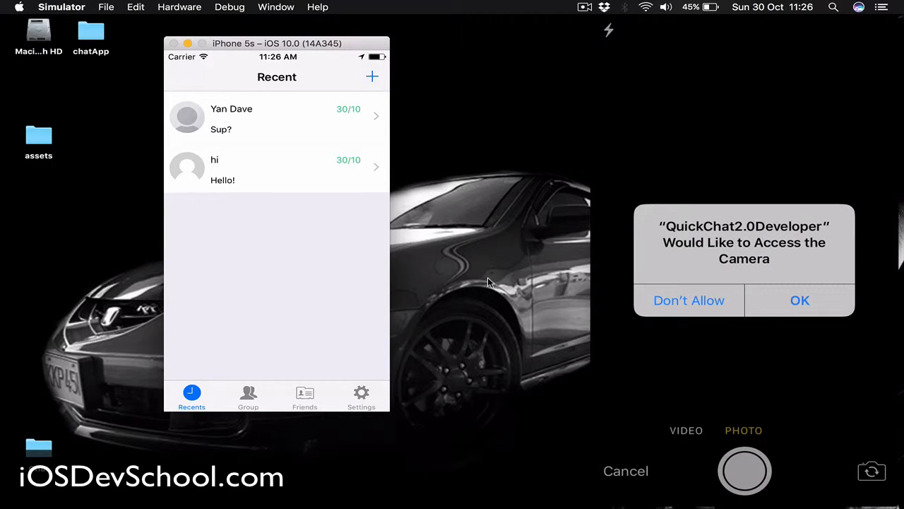
click(800, 300)
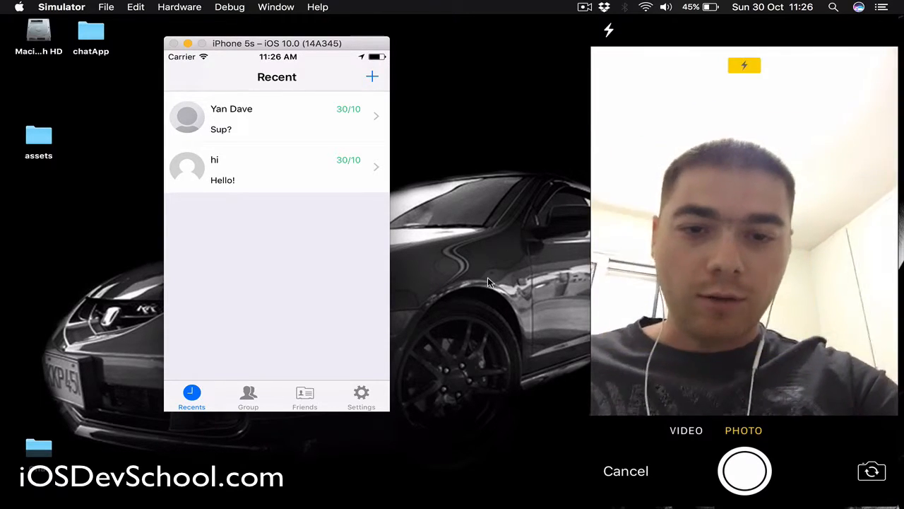
click(686, 429)
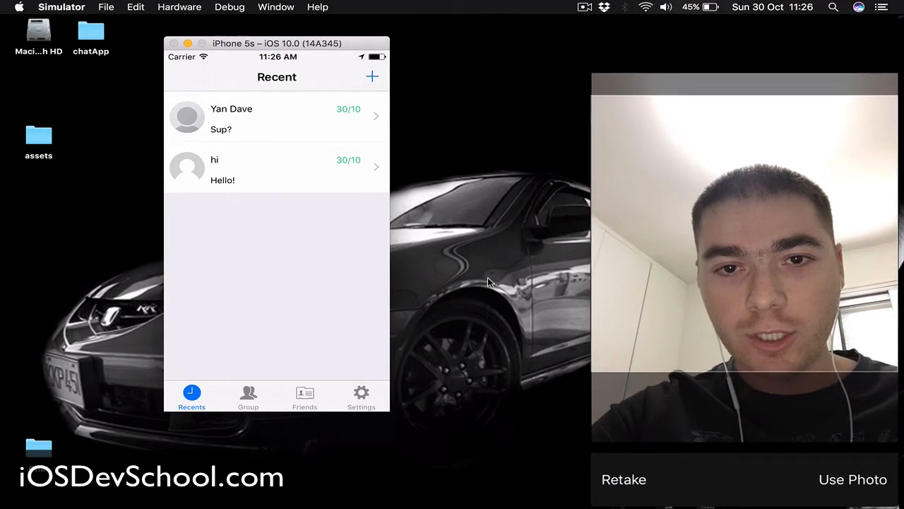
click(853, 479)
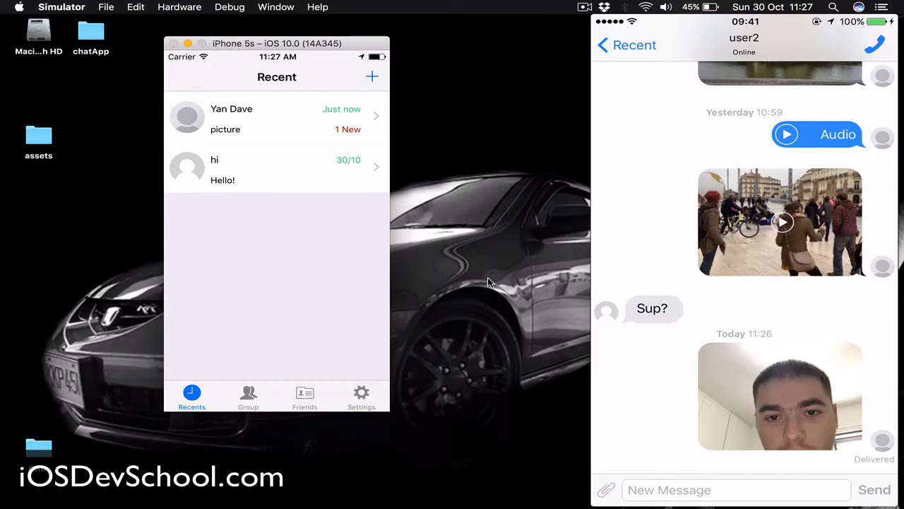
mouse_move(246, 117)
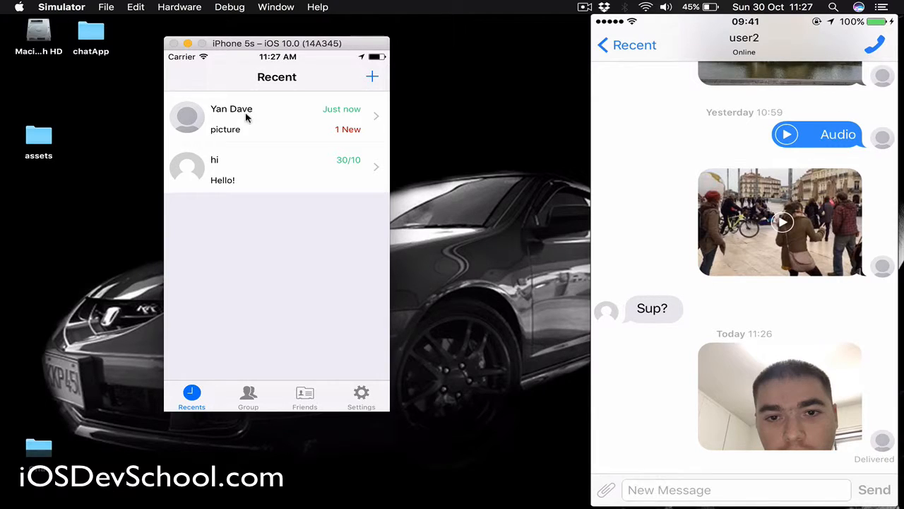
mouse_move(215, 108)
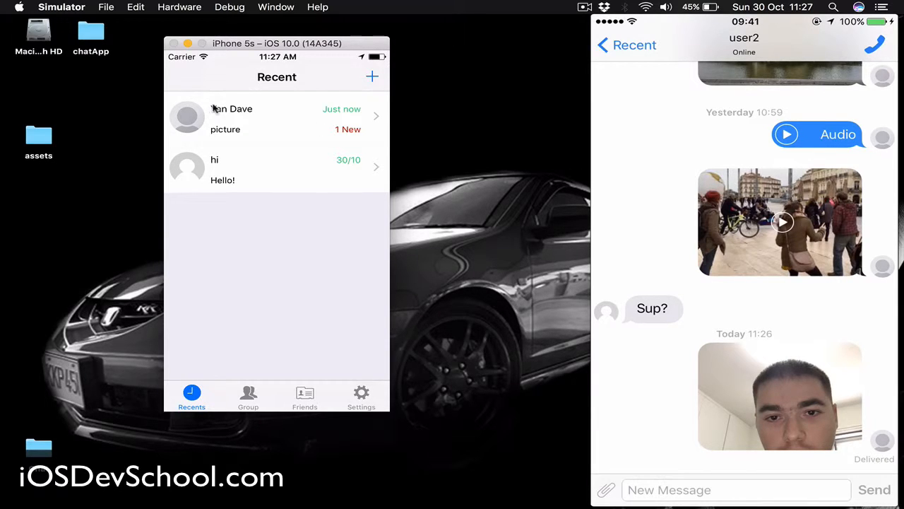
mouse_move(241, 127)
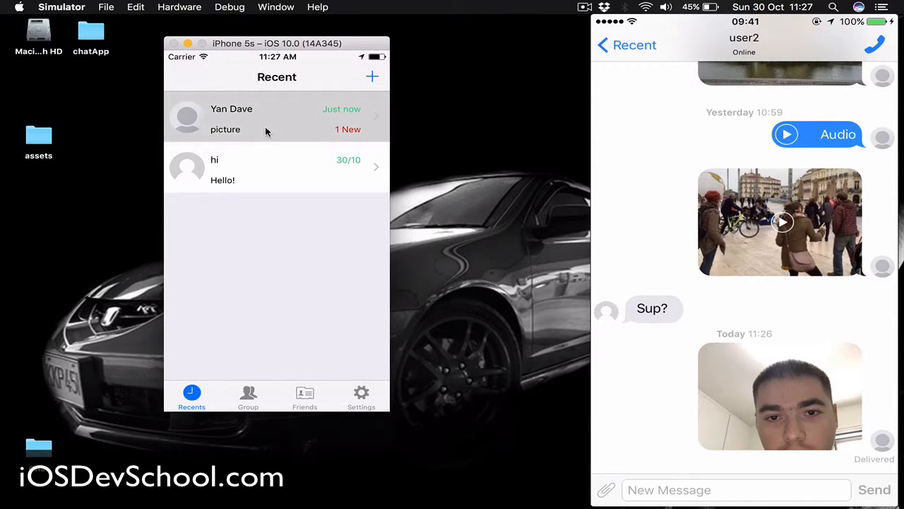
click(276, 117)
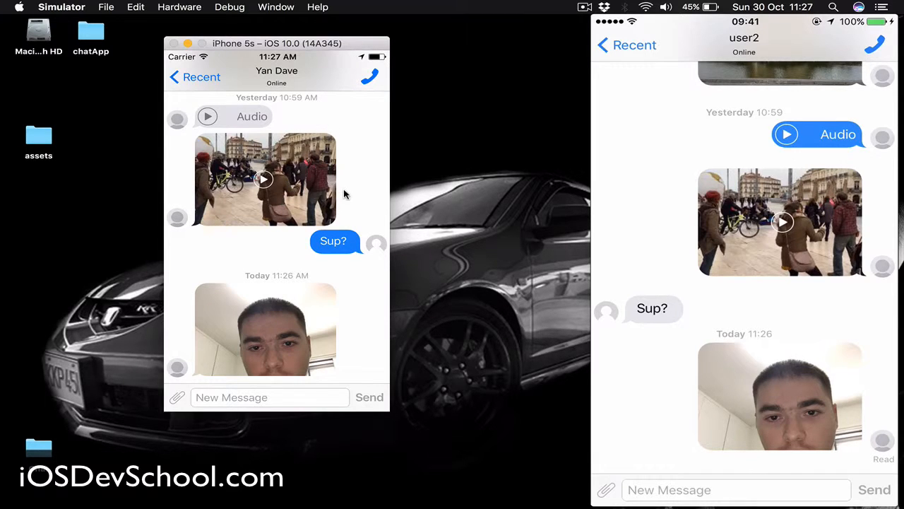
click(265, 328)
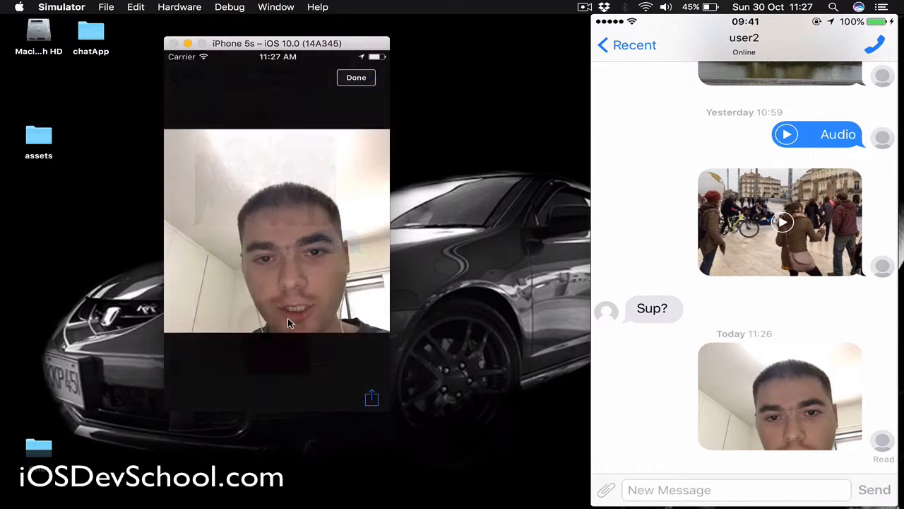
click(356, 77)
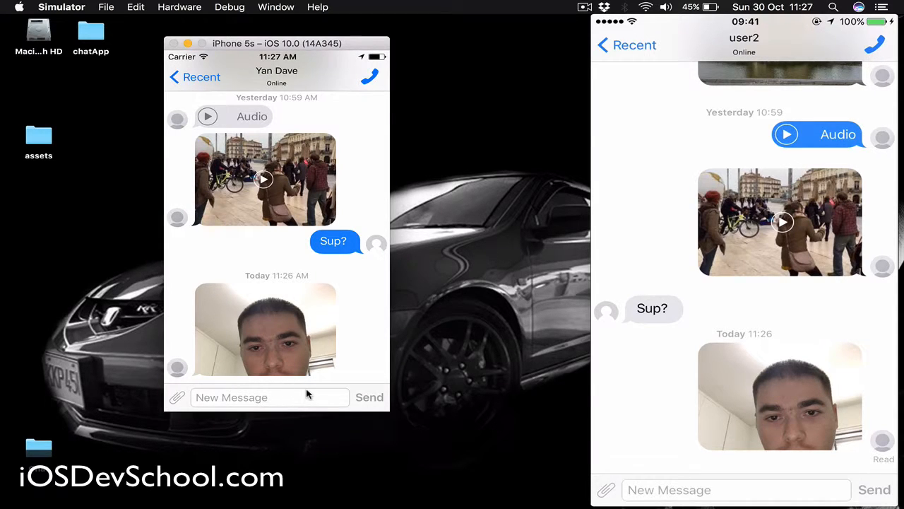
mouse_move(382, 226)
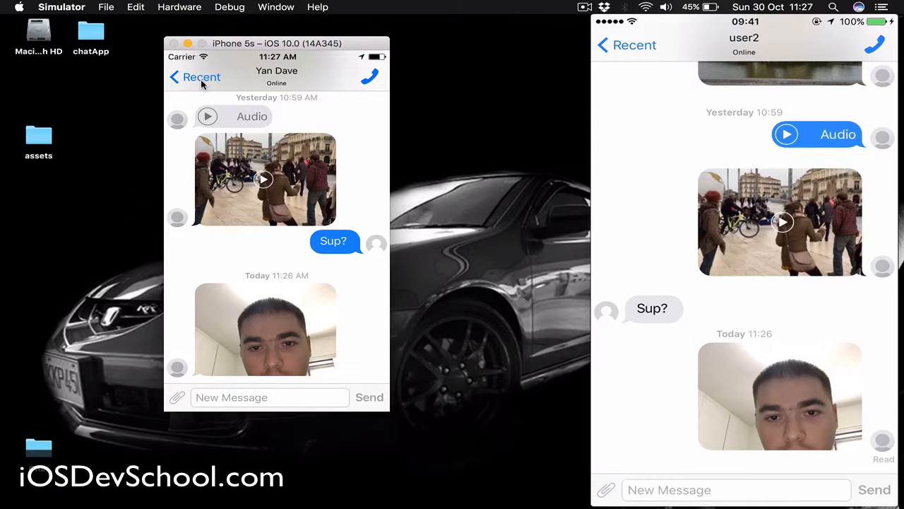
click(194, 76)
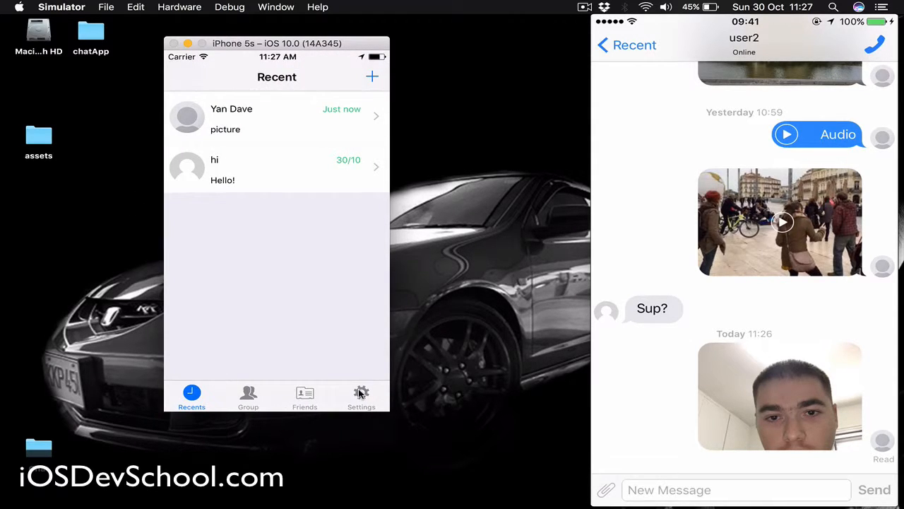
click(361, 396)
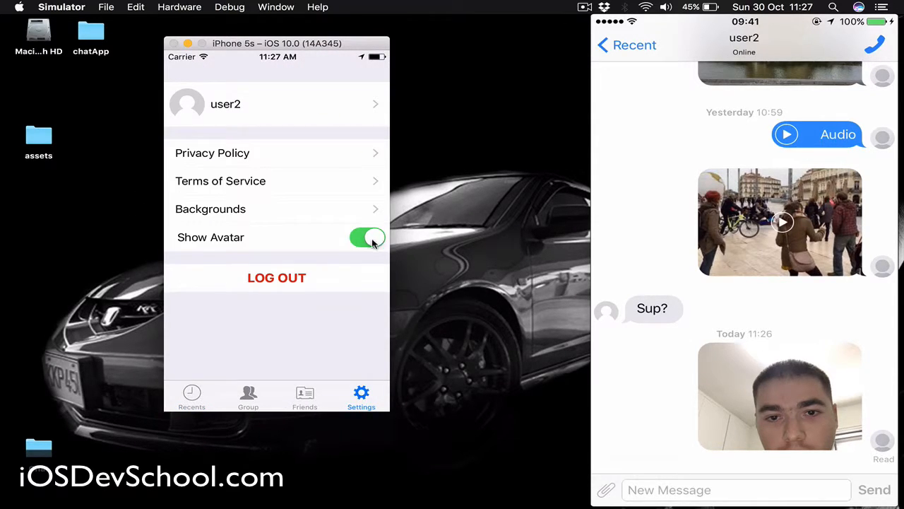
click(366, 236)
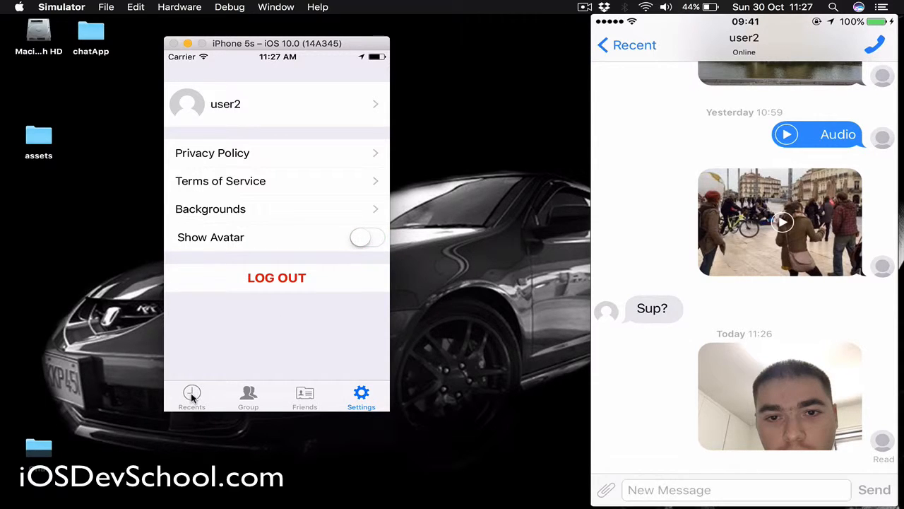
click(192, 397)
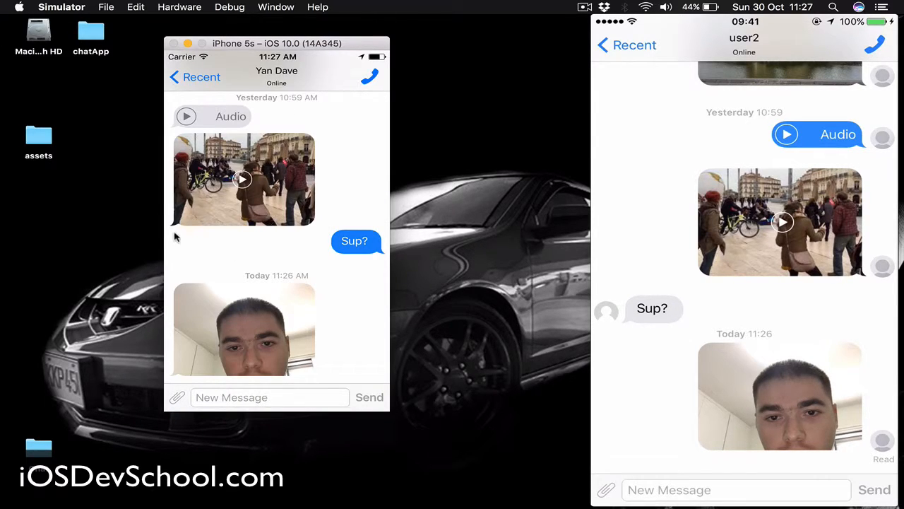
mouse_move(296, 271)
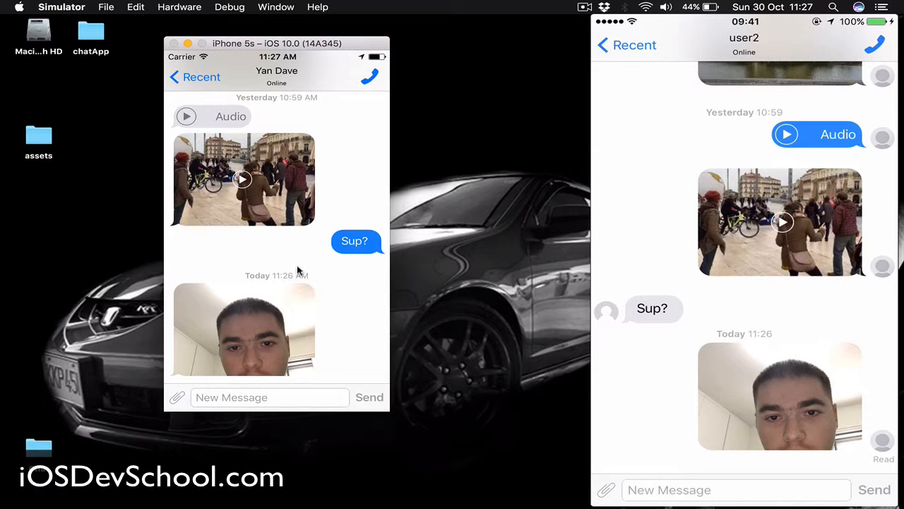
mouse_move(219, 239)
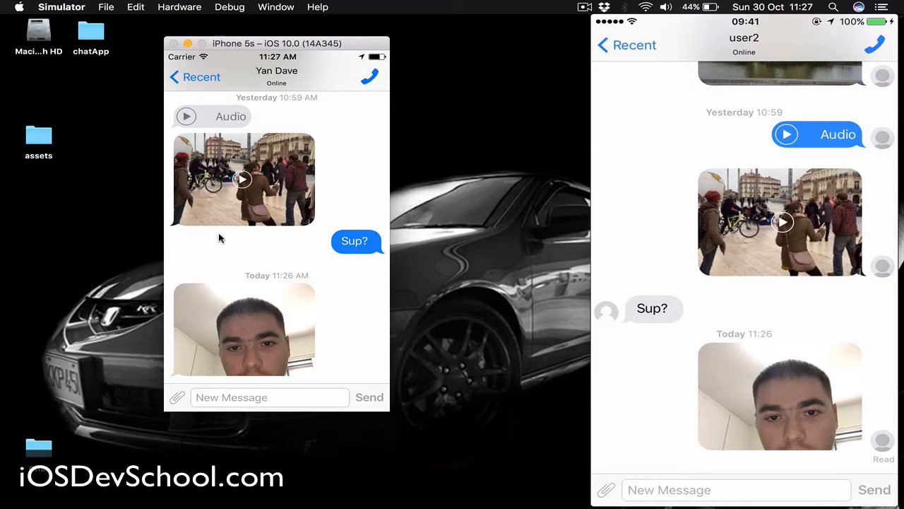
scroll(down, 3)
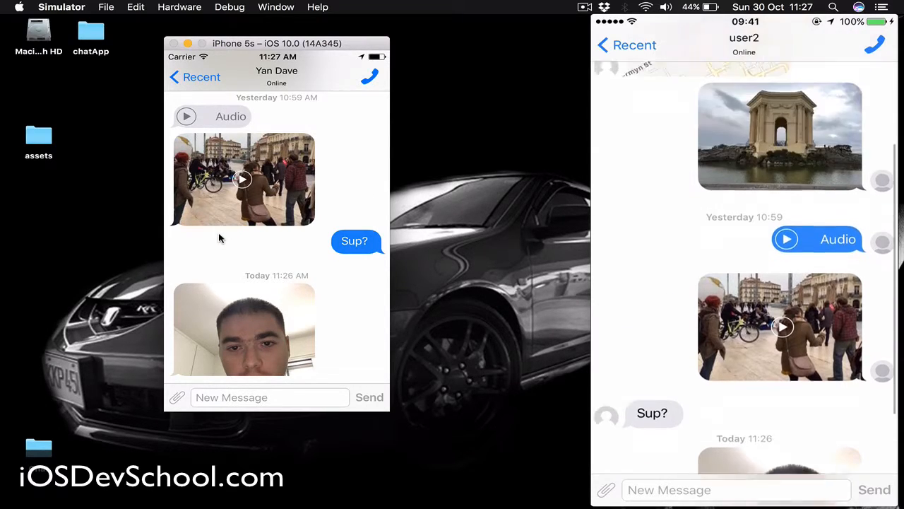
scroll(down, 3)
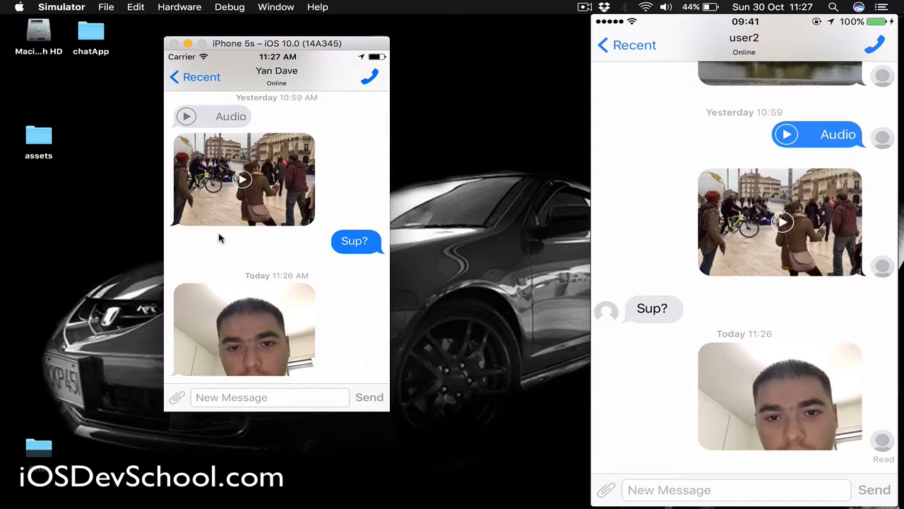
mouse_move(237, 223)
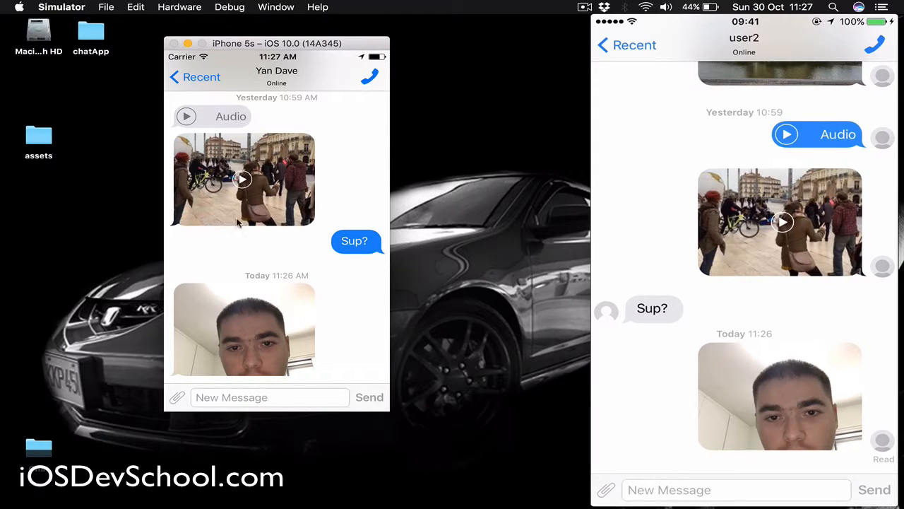
click(370, 76)
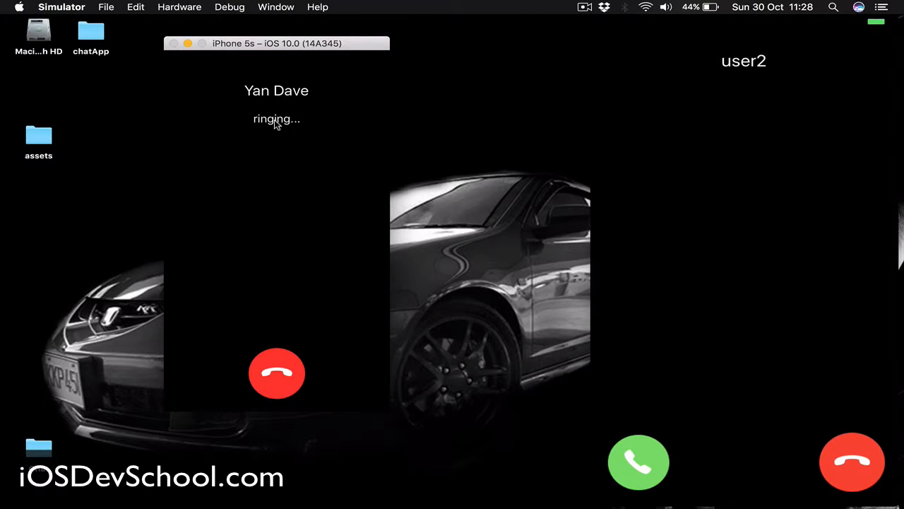
mouse_move(277, 390)
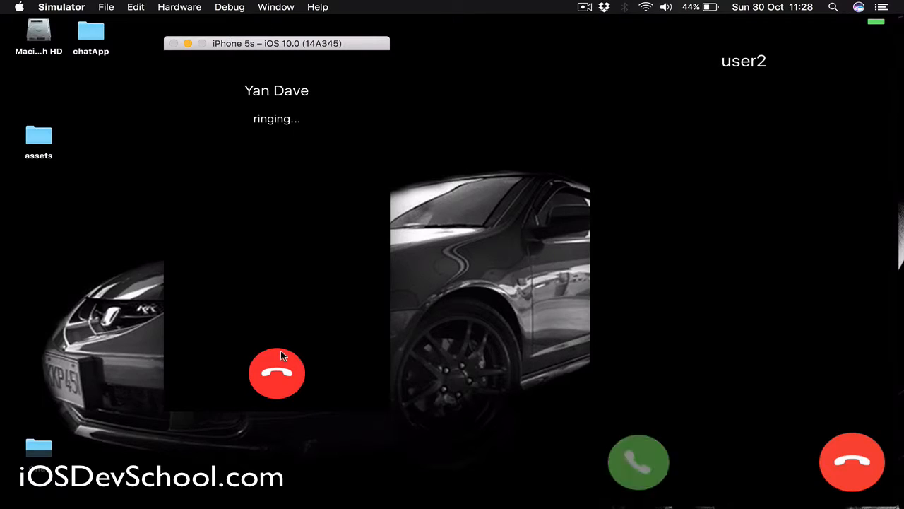
click(639, 462)
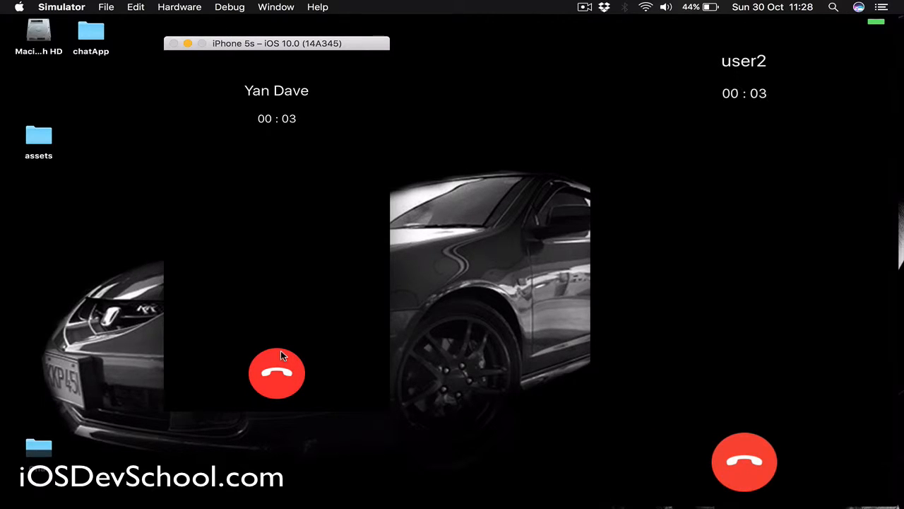
mouse_move(547, 170)
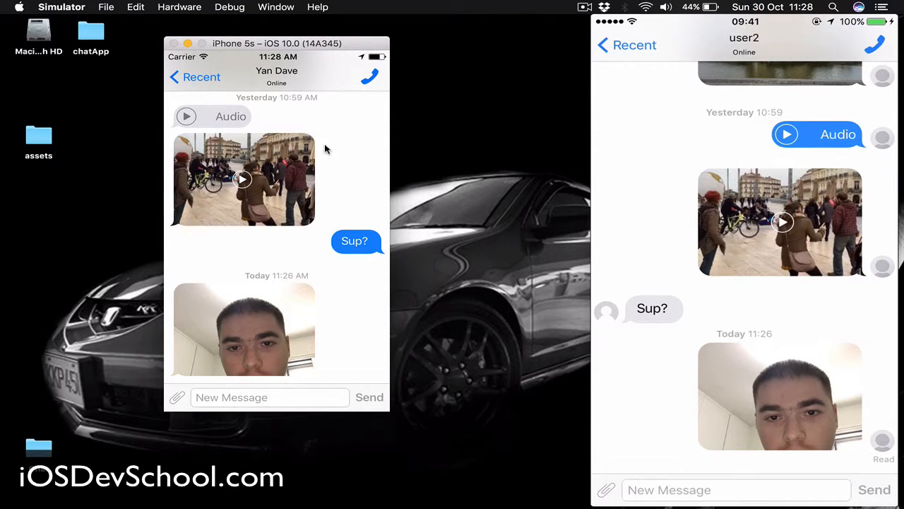
mouse_move(339, 169)
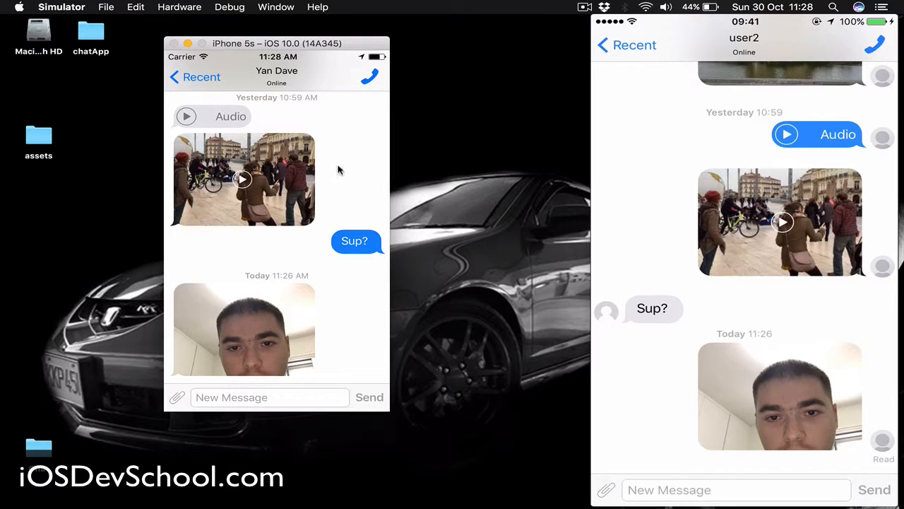
mouse_move(346, 307)
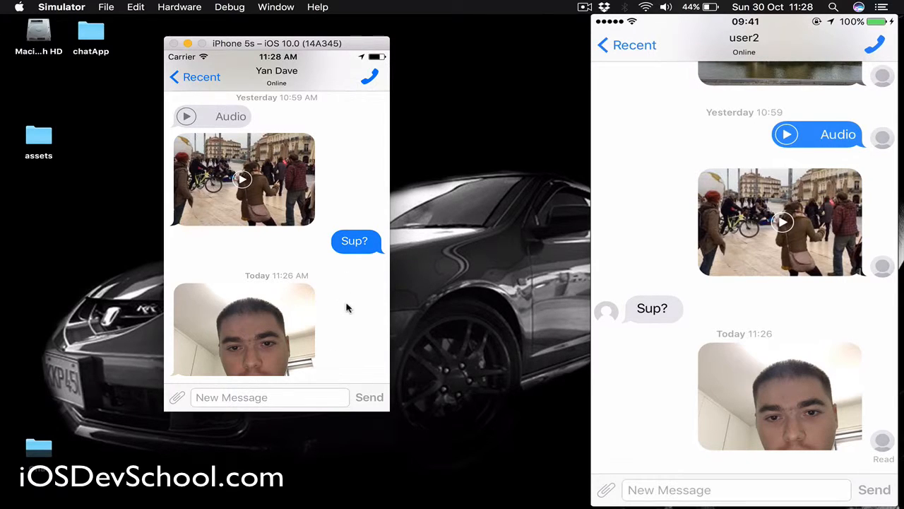
mouse_move(309, 314)
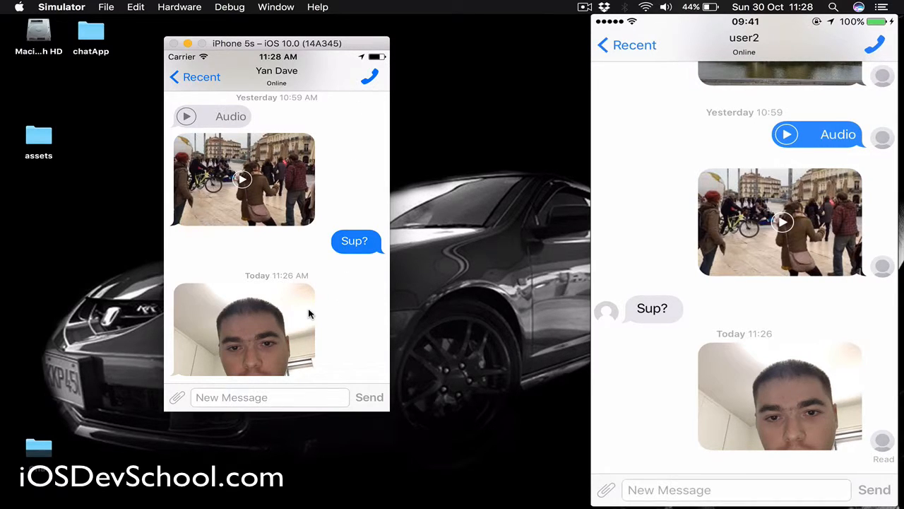
mouse_move(210, 76)
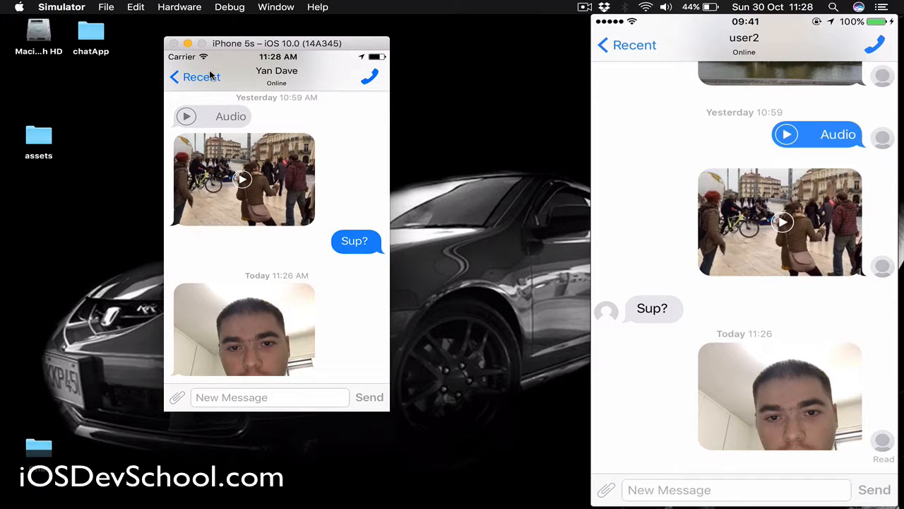
Step: Go back from the Yan Dave chat to the Recent list
click(194, 76)
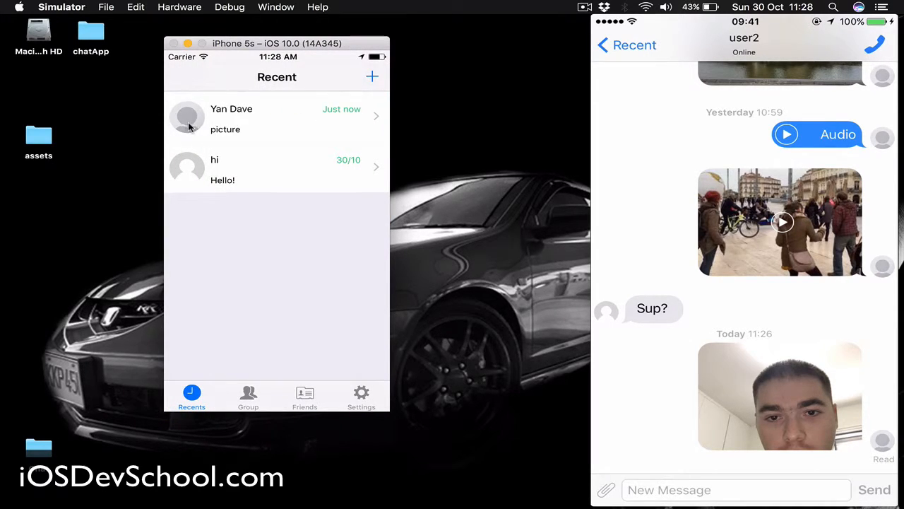
click(248, 396)
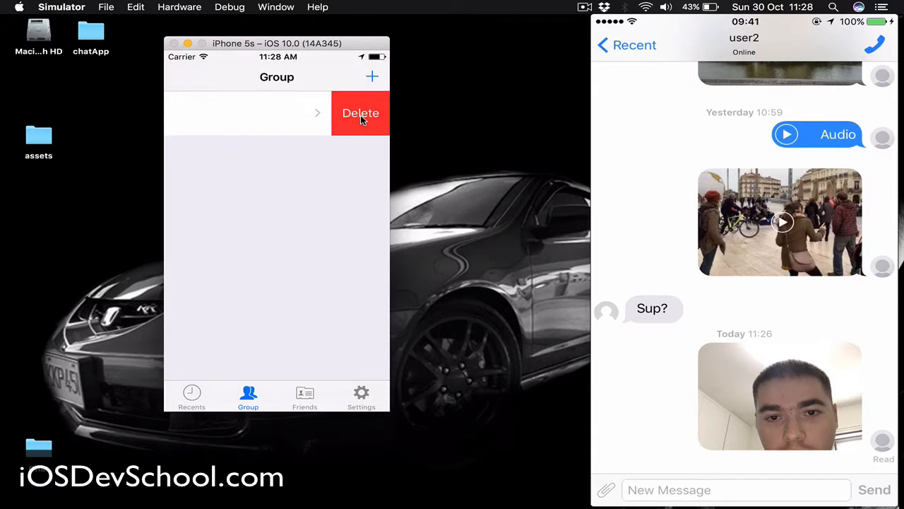
click(360, 113)
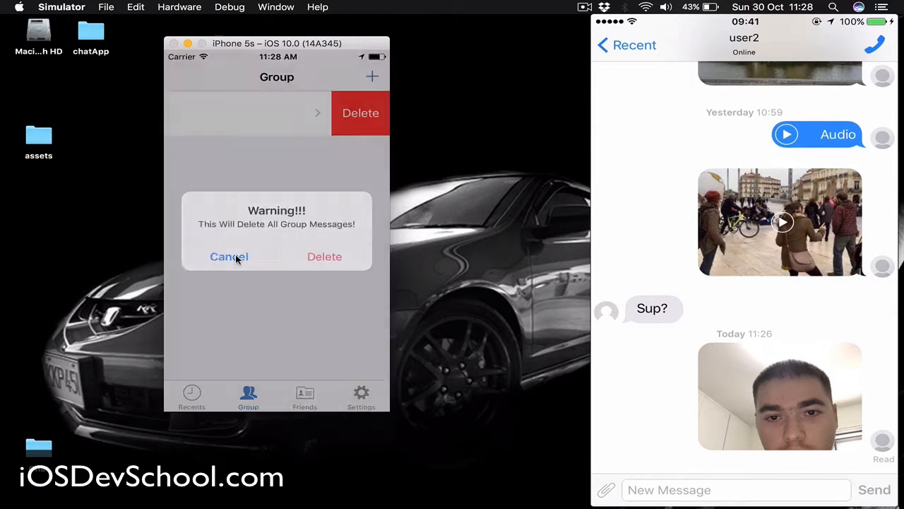
click(229, 256)
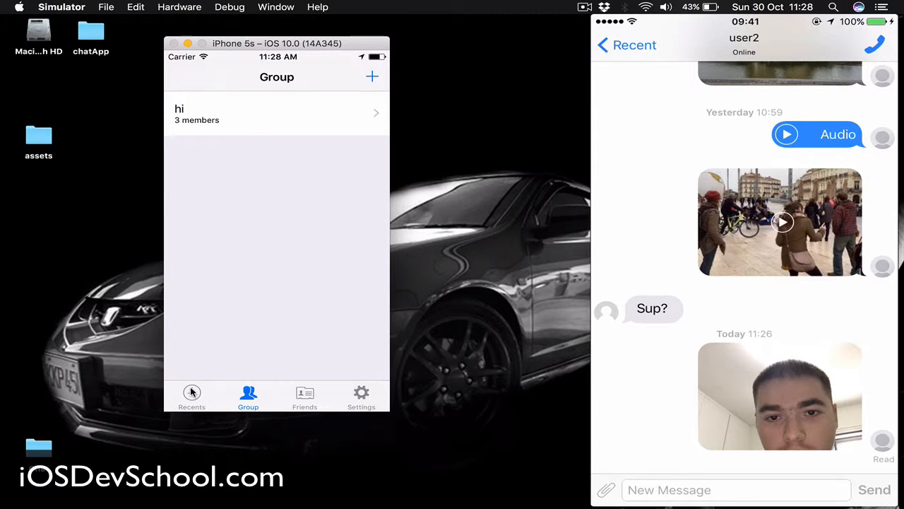
click(191, 397)
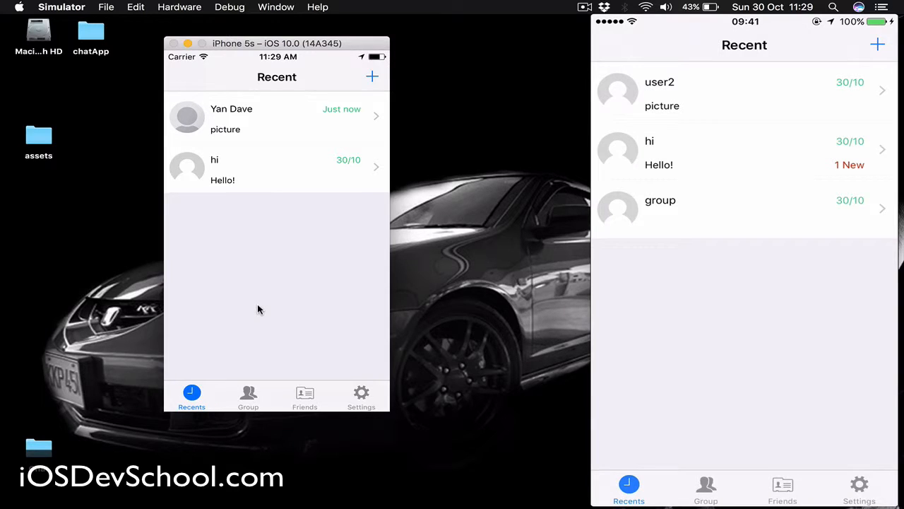
Step: Leave the group settings on the second phone and press Home so QuickChat runs in the background
drag(777, 208, 671, 209)
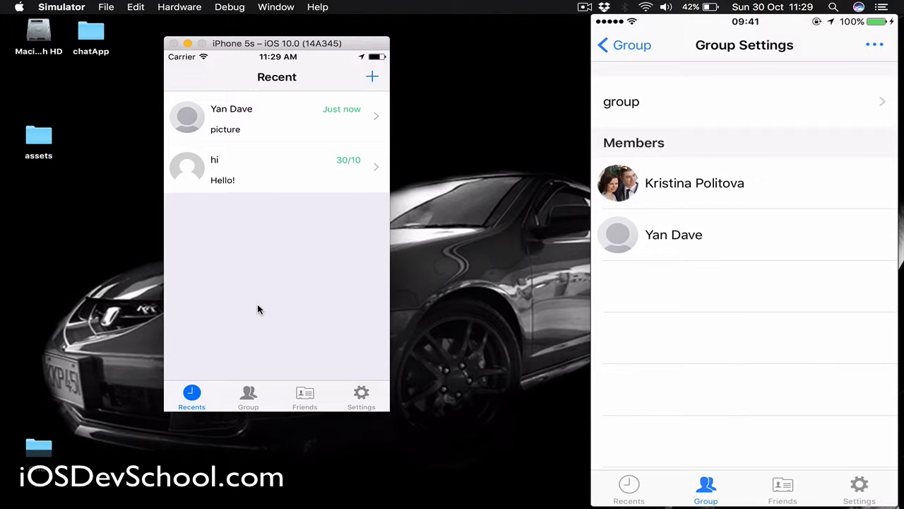
click(693, 182)
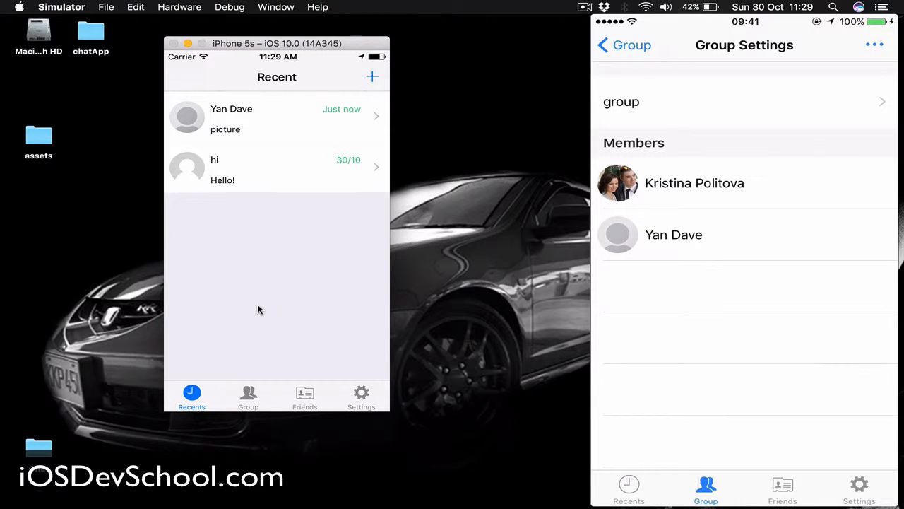
click(628, 487)
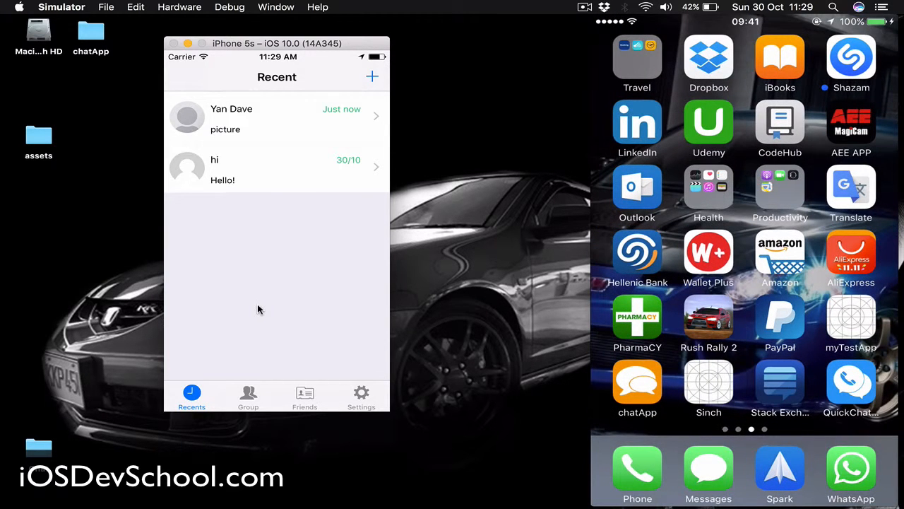
mouse_move(261, 176)
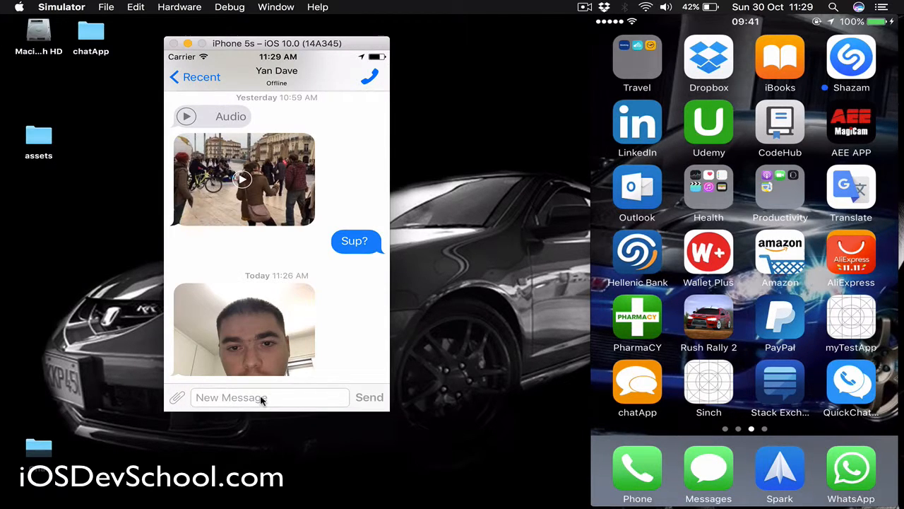
text(Hello)
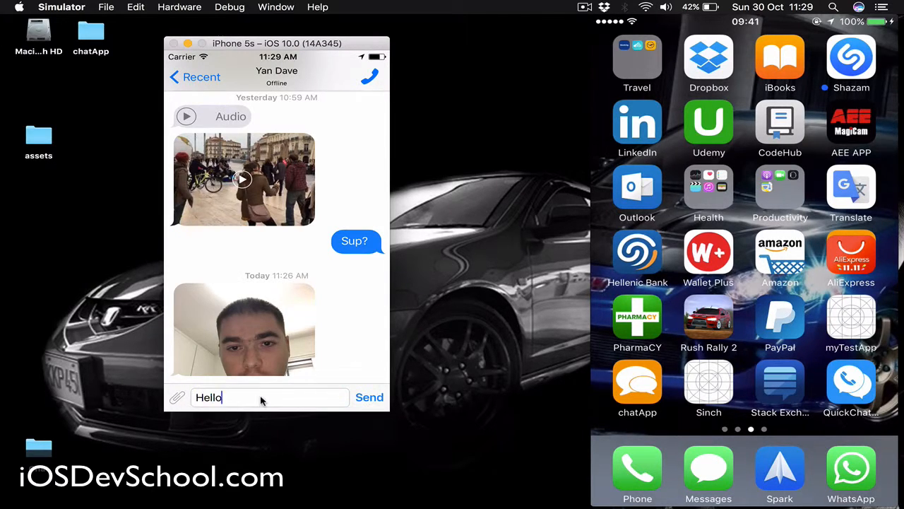
click(370, 396)
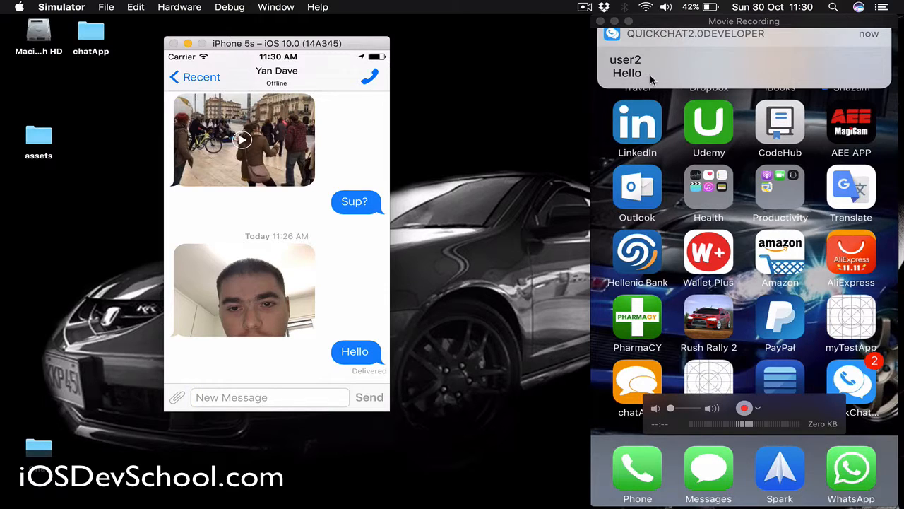
mouse_move(862, 375)
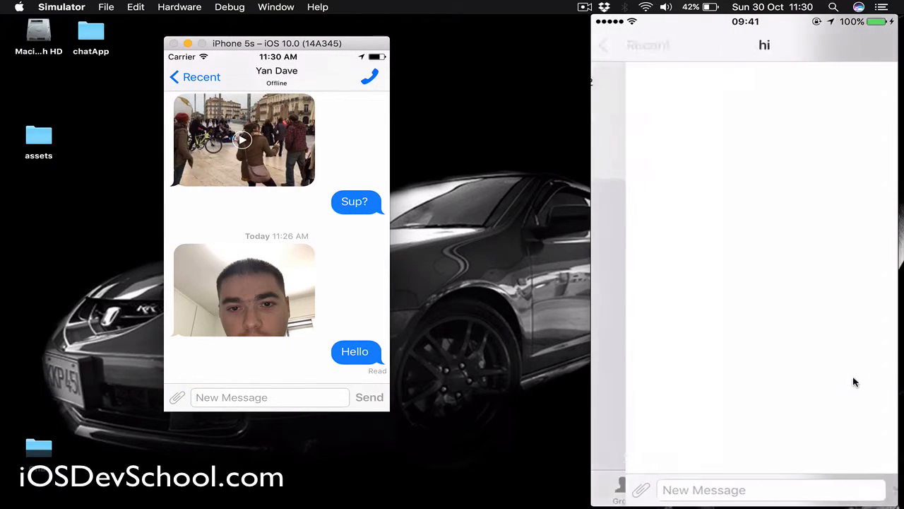
click(604, 45)
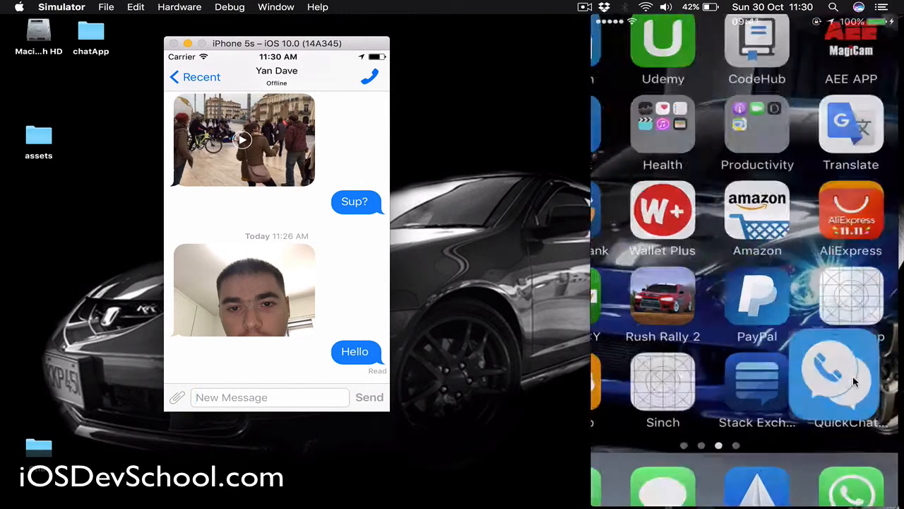
scroll(left, 3)
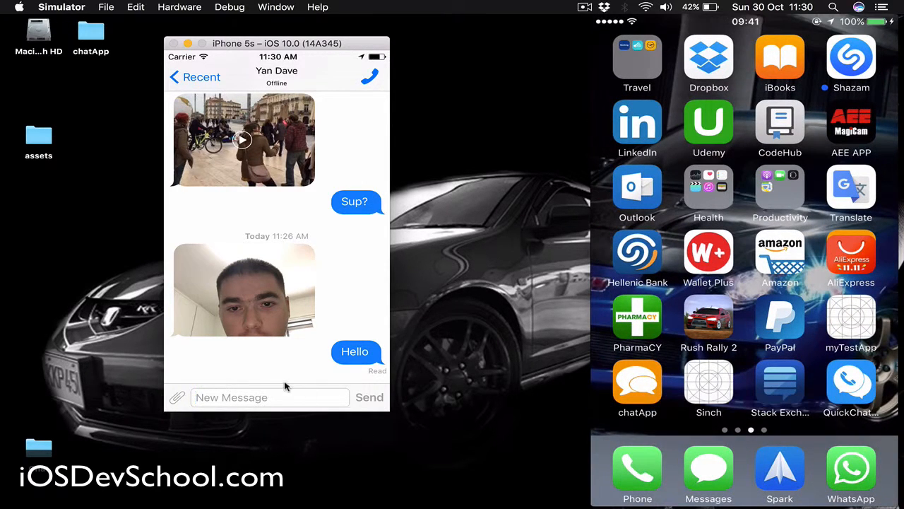
click(268, 397)
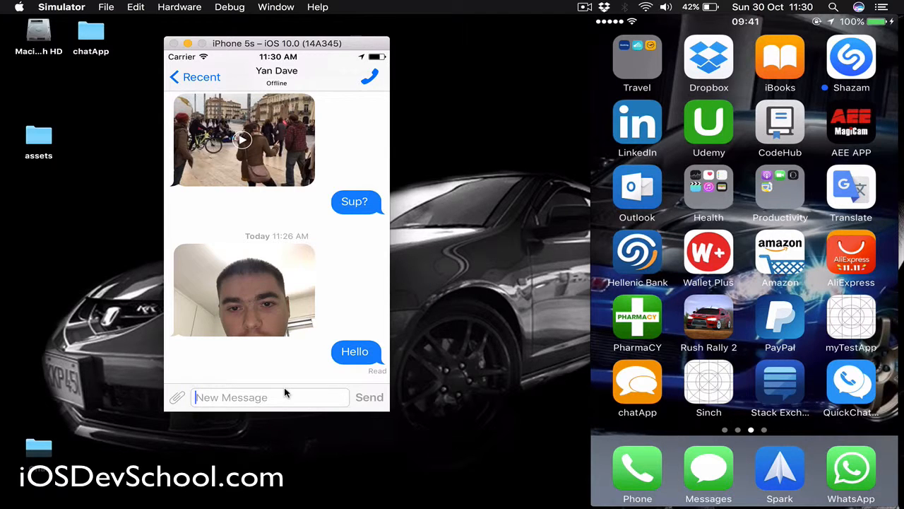
text(Test)
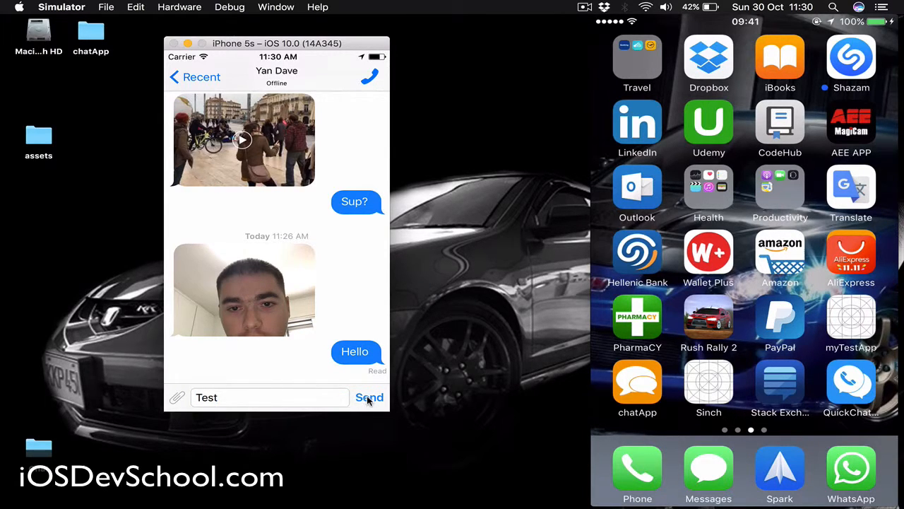
click(369, 397)
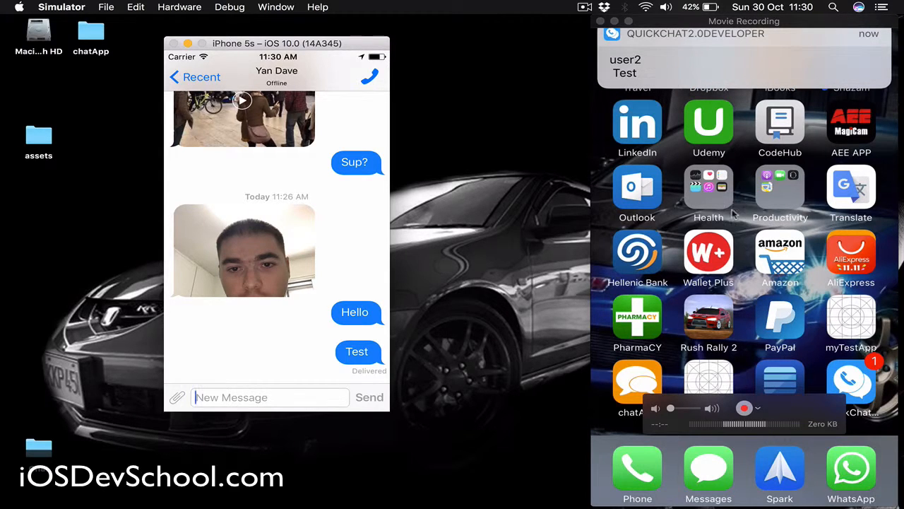
mouse_move(748, 99)
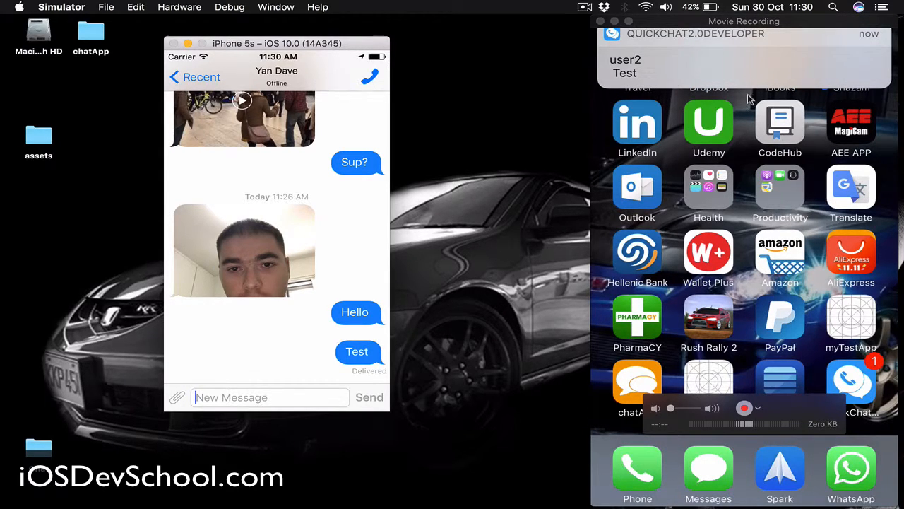
mouse_move(885, 362)
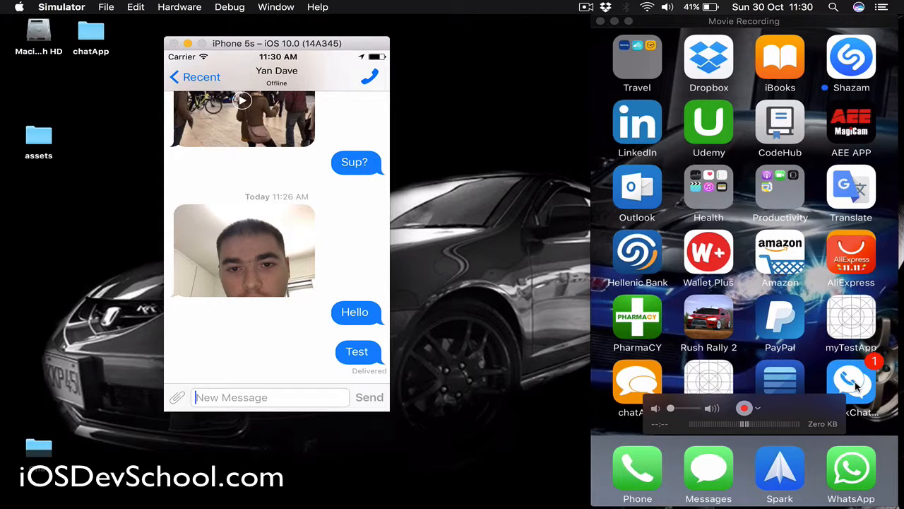
mouse_move(823, 362)
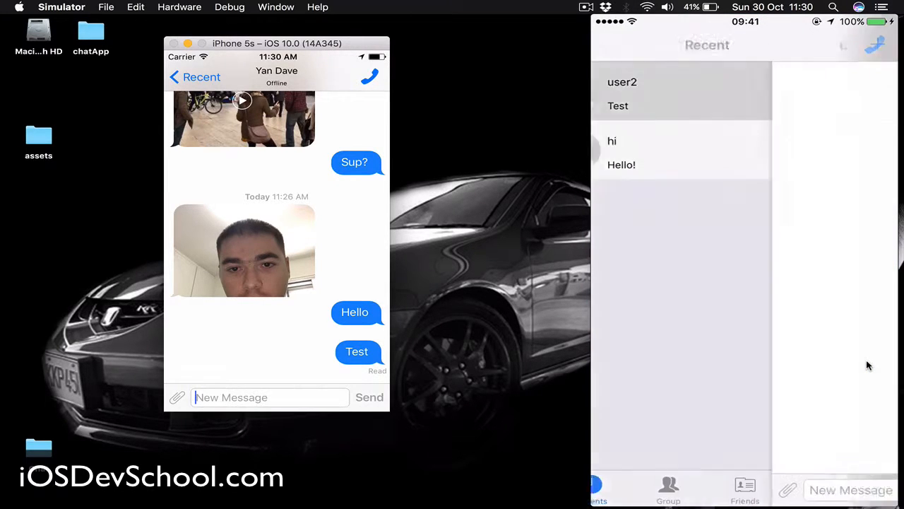
Step: On the second phone, read user2's Hello and Test messages, then return to Recent
click(623, 82)
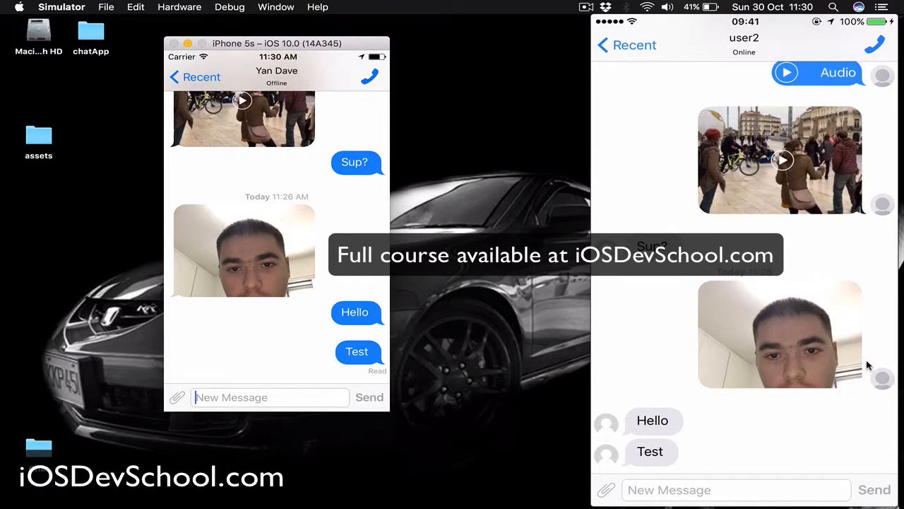
click(625, 44)
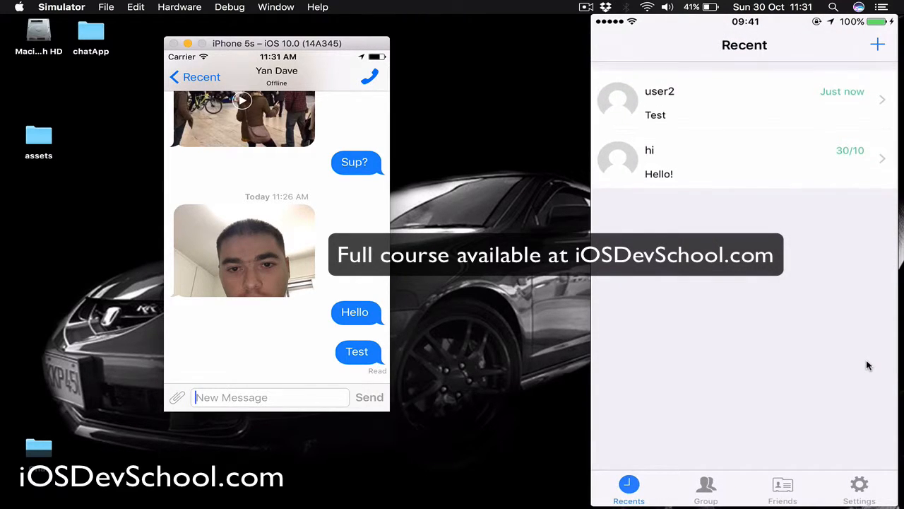